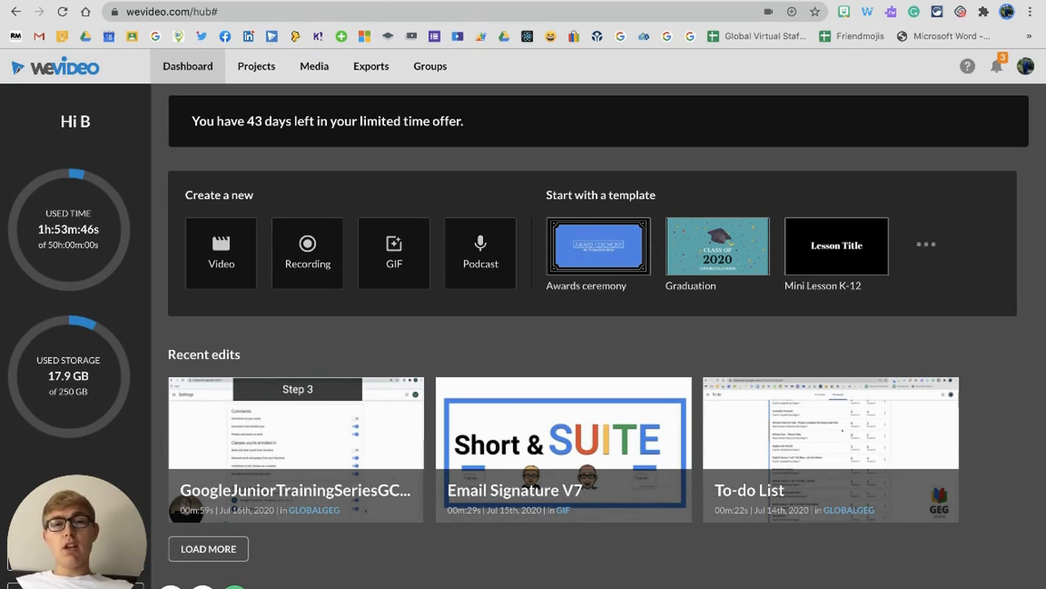
{"action": "mouse_move", "coordinate": [412, 90]}
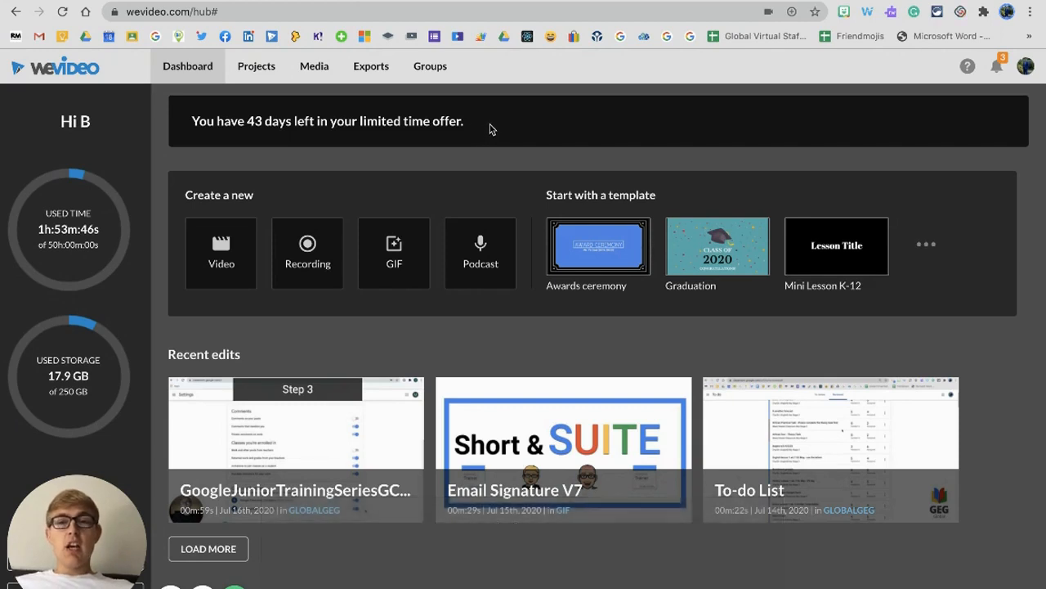
{"action": "mouse_move", "coordinate": [428, 102]}
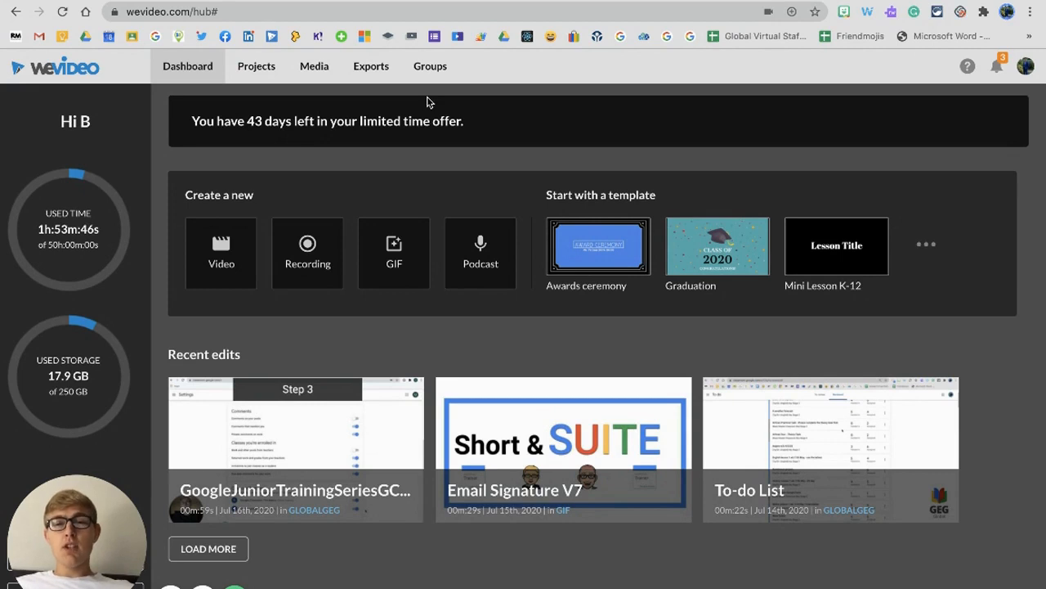
{"action": "mouse_move", "coordinate": [416, 101]}
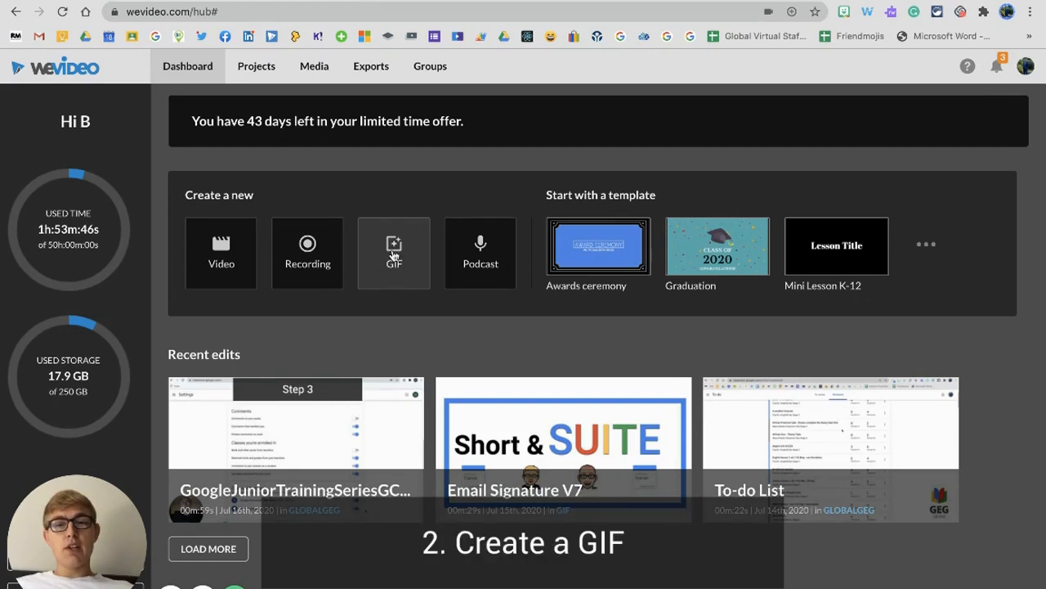
Start a new GIF project and begin editing with the default project selection.
{"action": "left_click", "coordinate": [394, 251]}
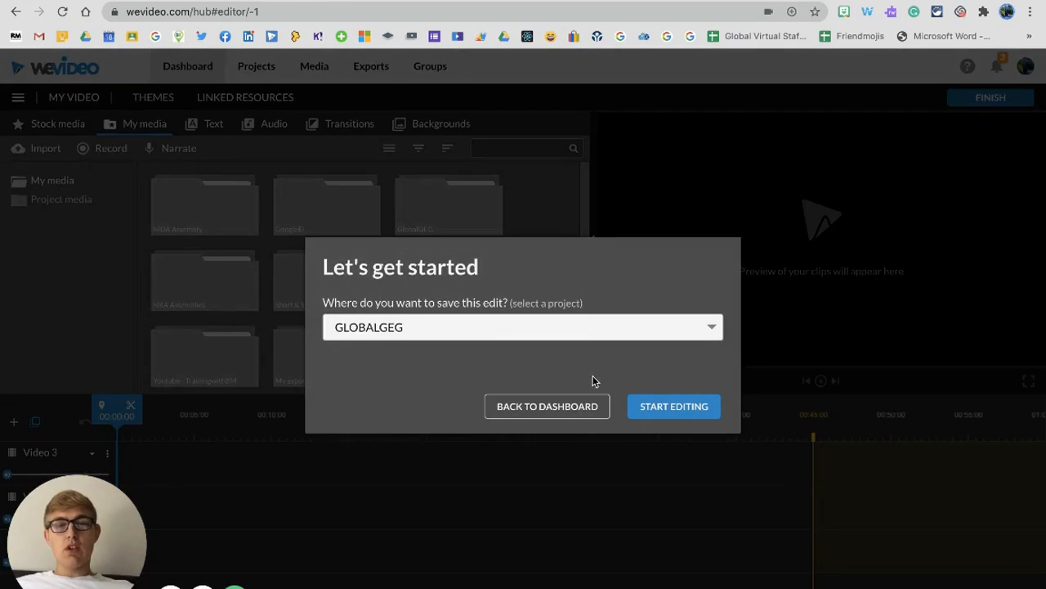
{"action": "mouse_move", "coordinate": [697, 431]}
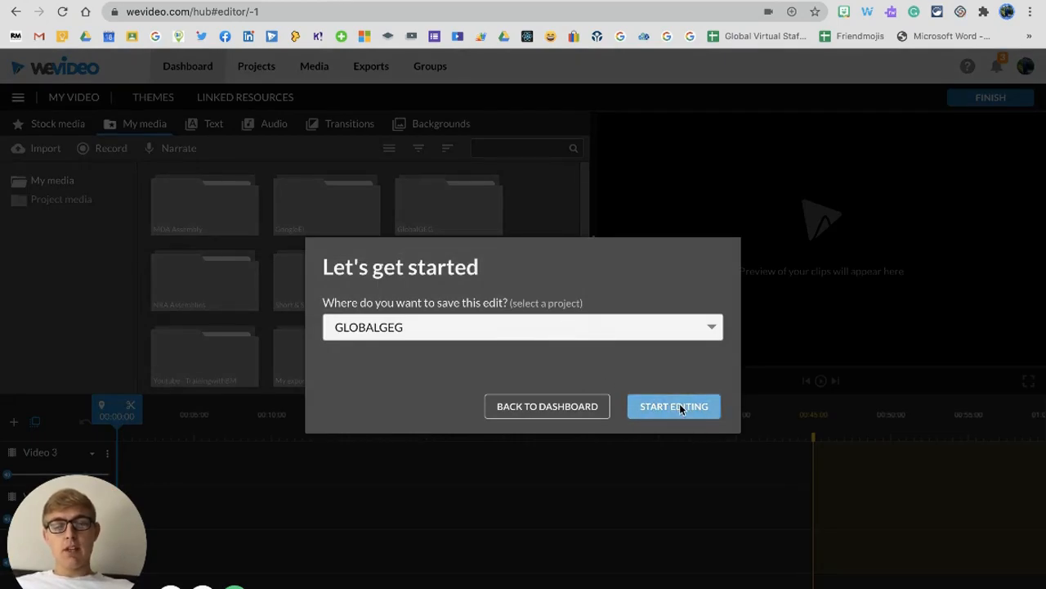
{"action": "left_click", "coordinate": [674, 405]}
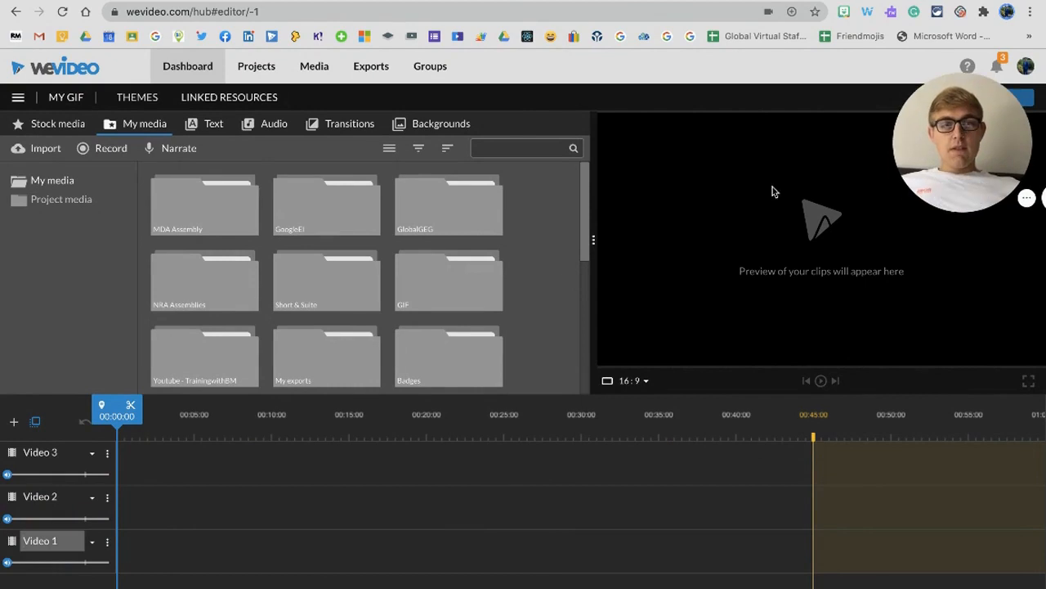
{"action": "mouse_move", "coordinate": [55, 569]}
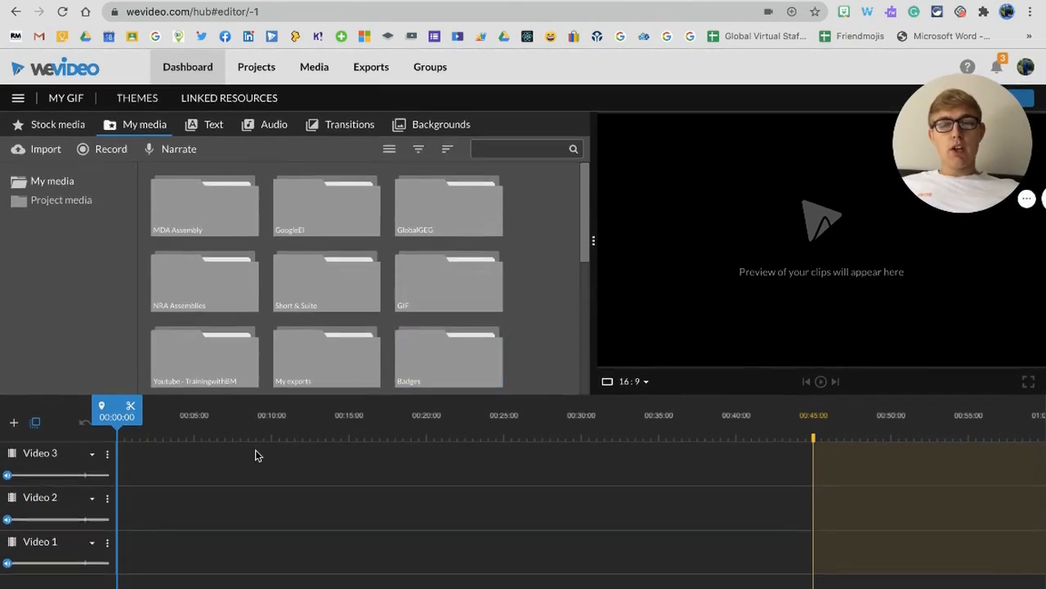
{"action": "mouse_move", "coordinate": [260, 481]}
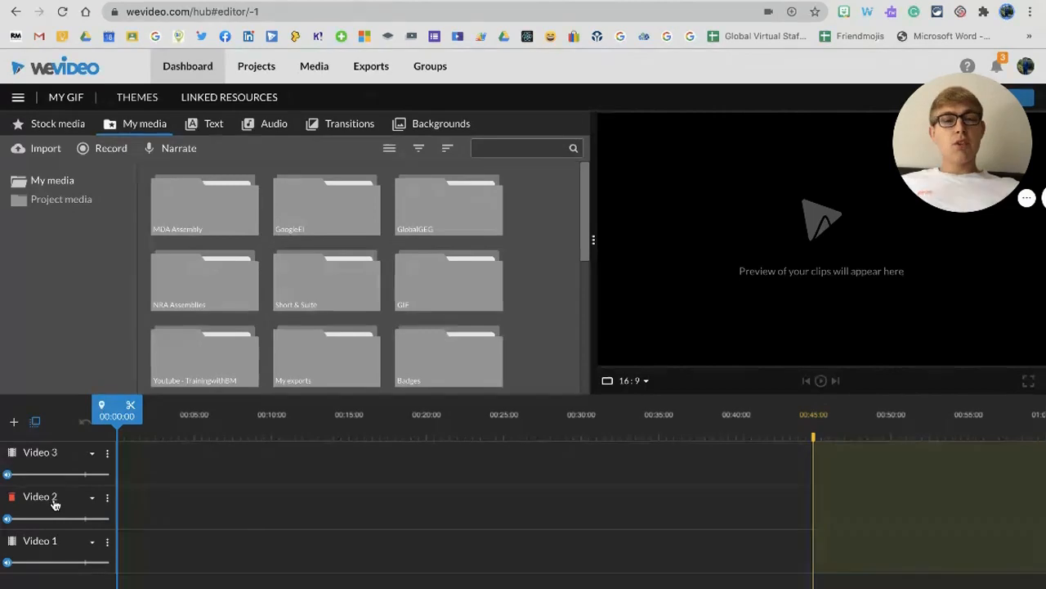
{"action": "mouse_move", "coordinate": [54, 504]}
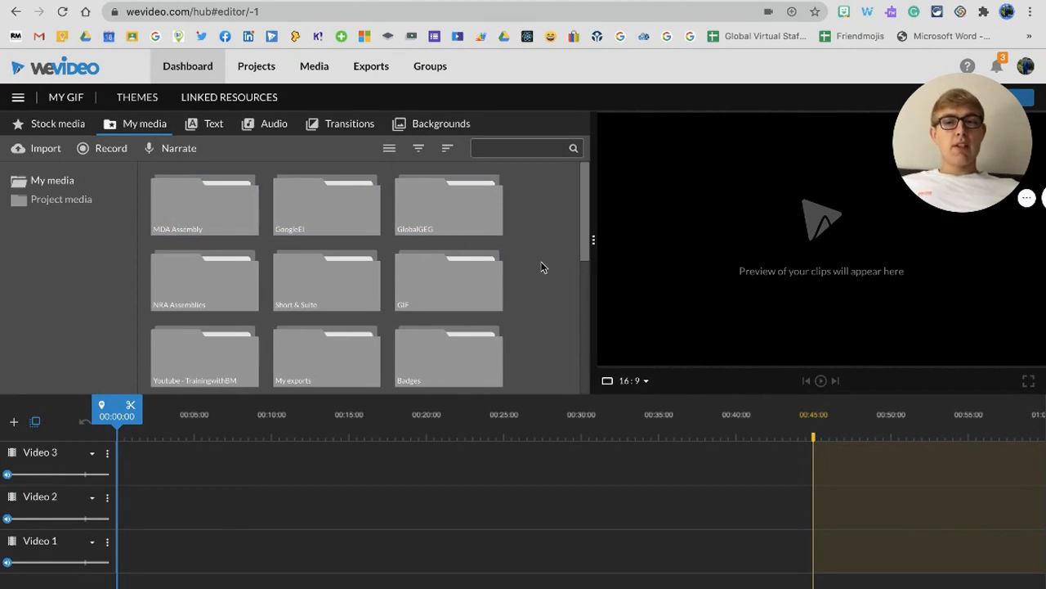
{"action": "mouse_move", "coordinate": [553, 249]}
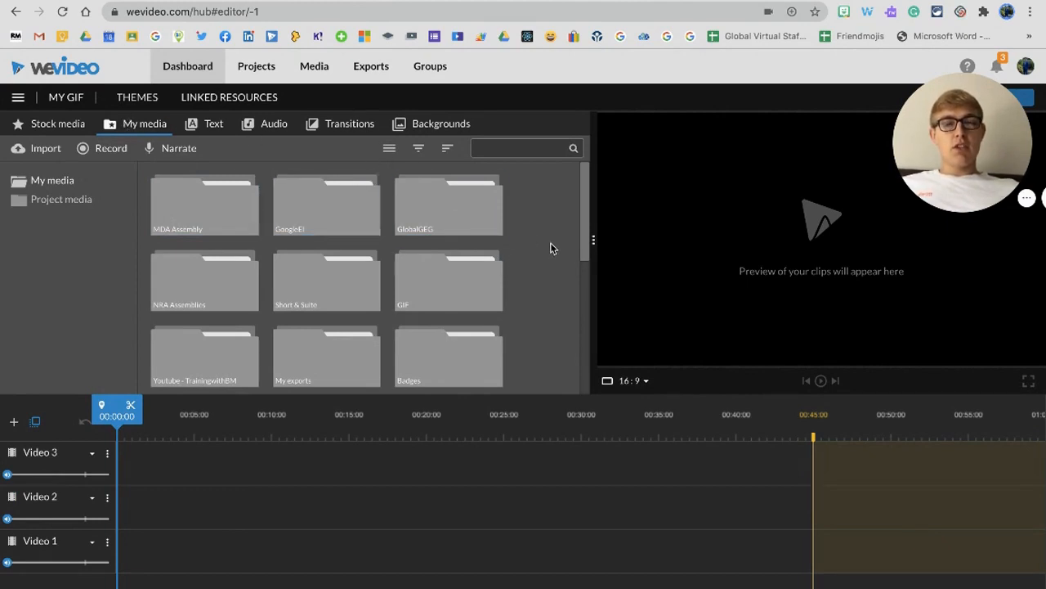
Create a new media folder named EmailGIF in My media and show its empty contents.
{"action": "right_click", "coordinate": [552, 248]}
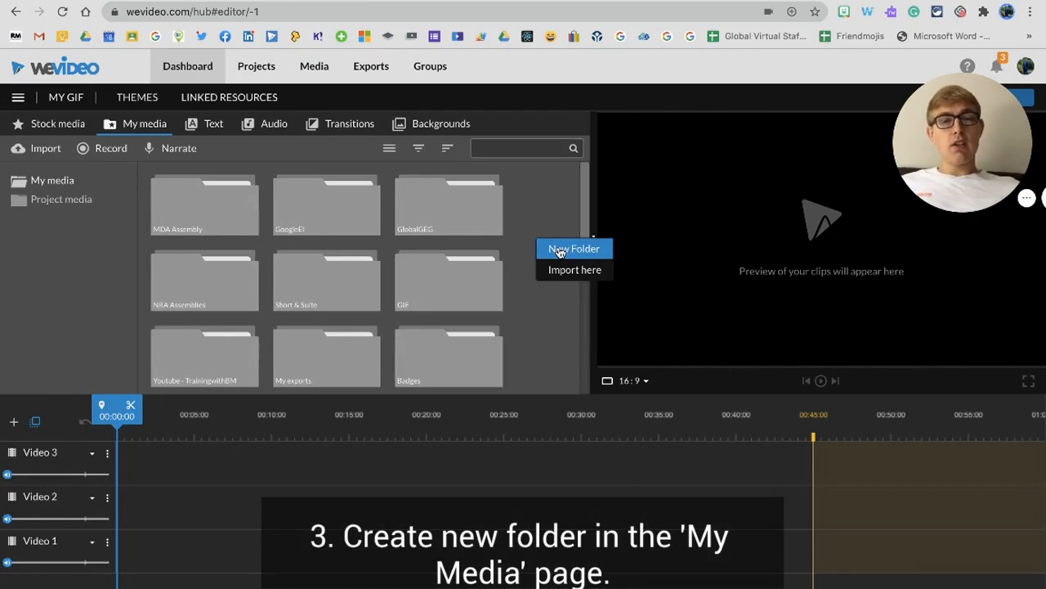
{"action": "left_click", "coordinate": [573, 249]}
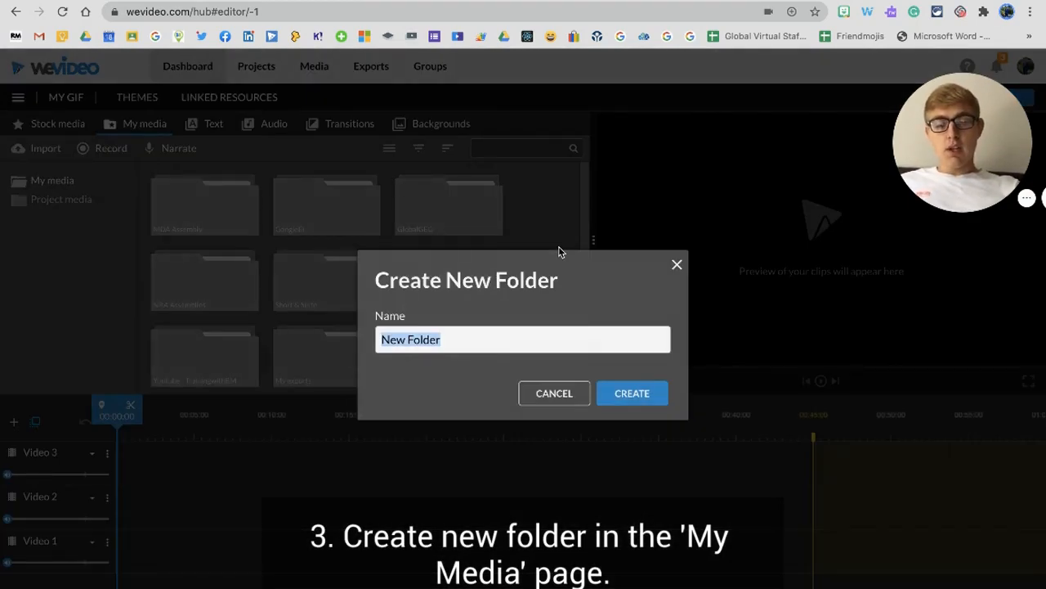
{"action": "type", "text": "EM"}
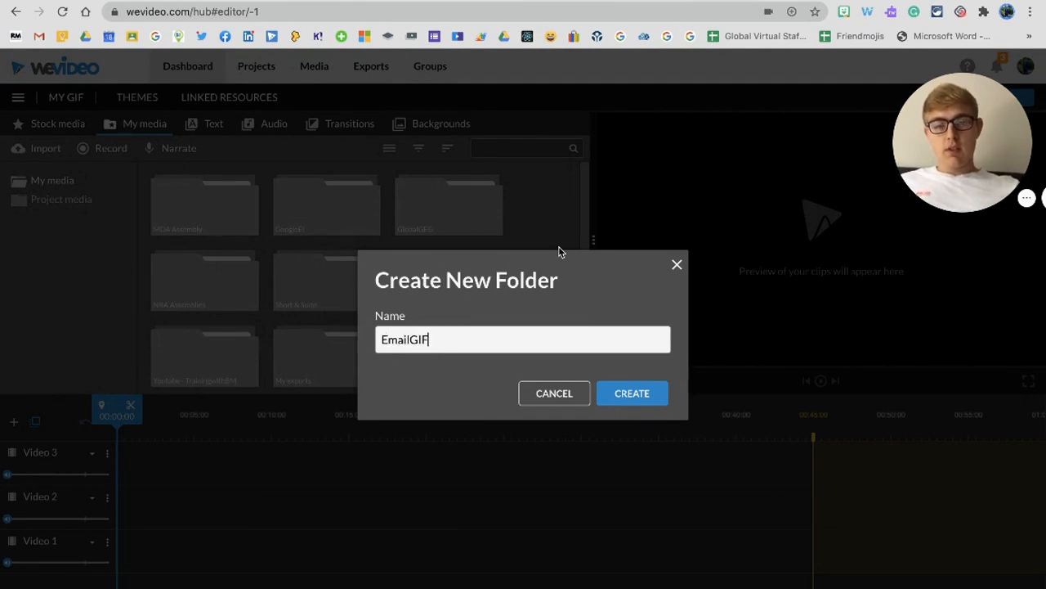
{"action": "left_click", "coordinate": [631, 392]}
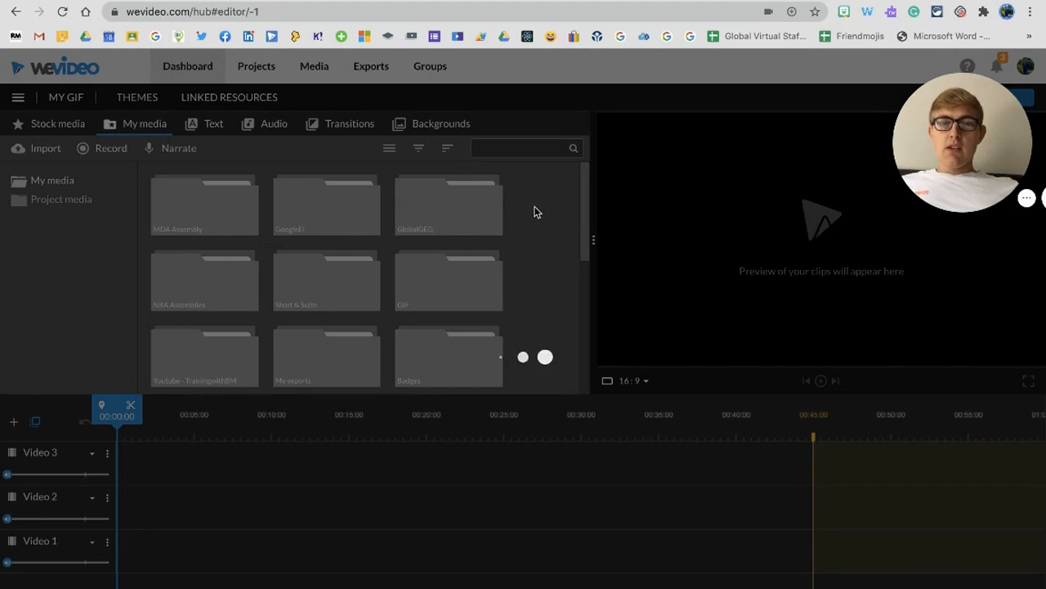
{"action": "left_click", "coordinate": [448, 205]}
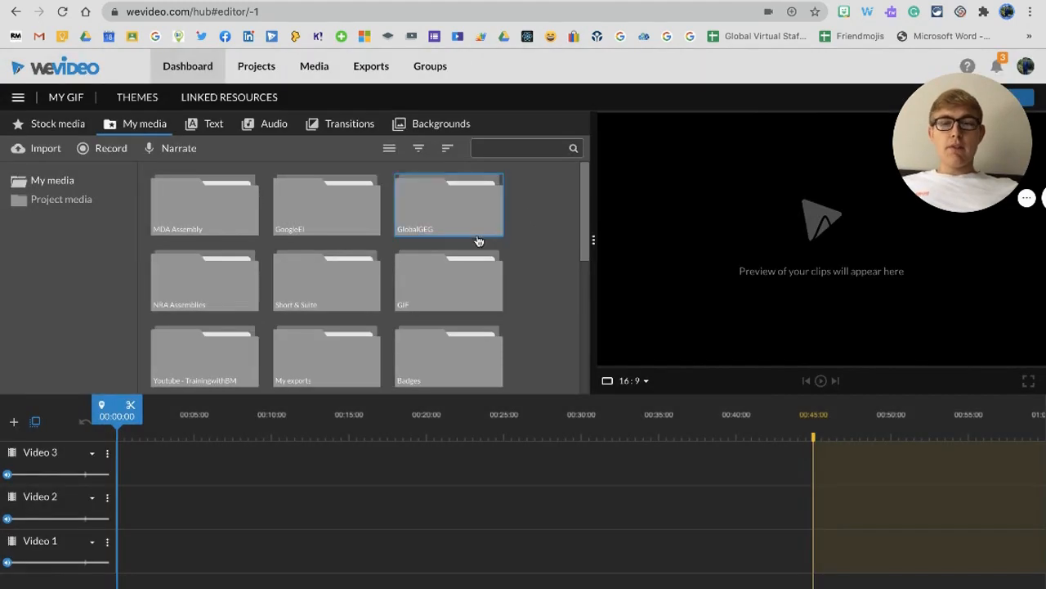
{"action": "scroll", "scroll_direction": "down", "scroll_amount": 3}
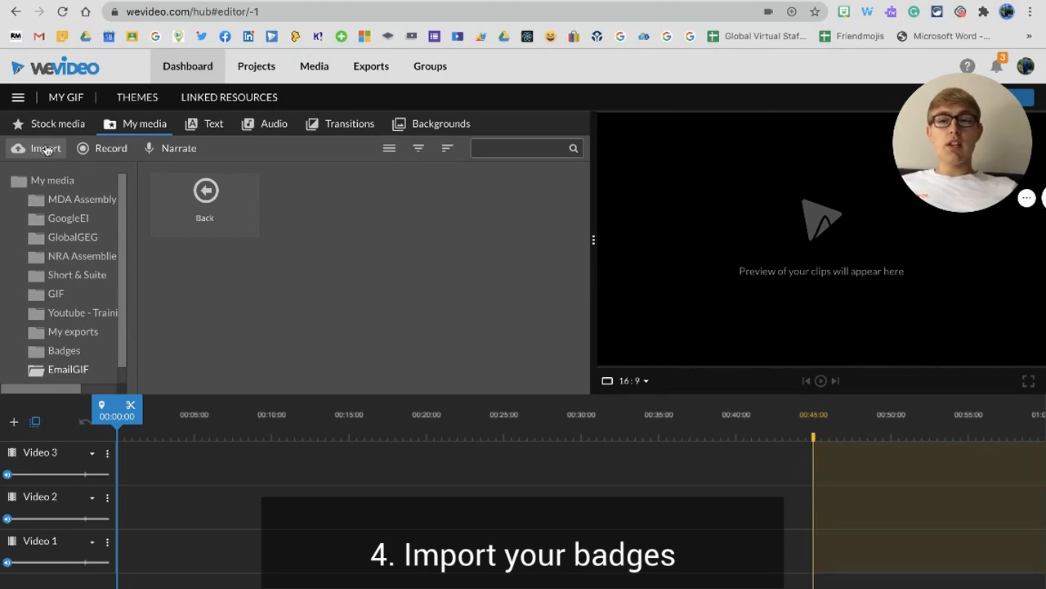
Import Level1Badge.png into the EmailGIF folder and browse for the next badge image.
{"action": "left_click", "coordinate": [36, 147]}
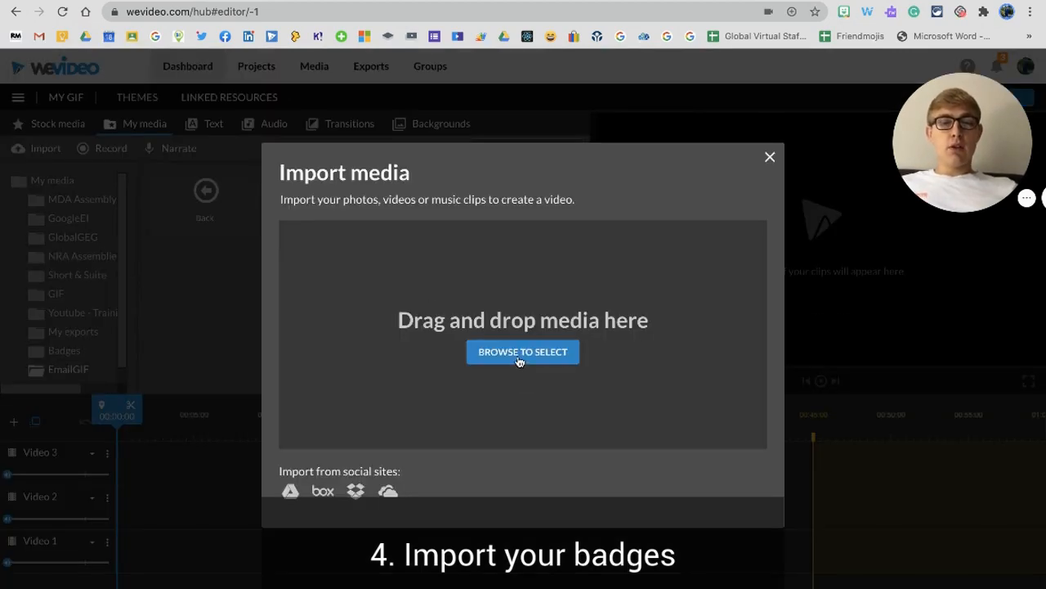
{"action": "mouse_move", "coordinate": [322, 490]}
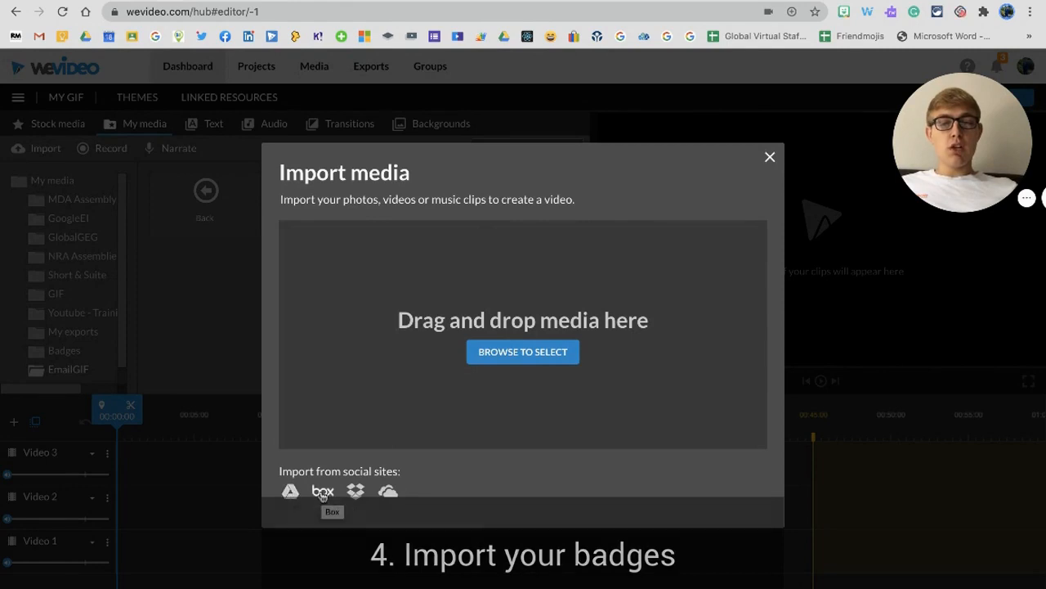
{"action": "mouse_move", "coordinate": [386, 491]}
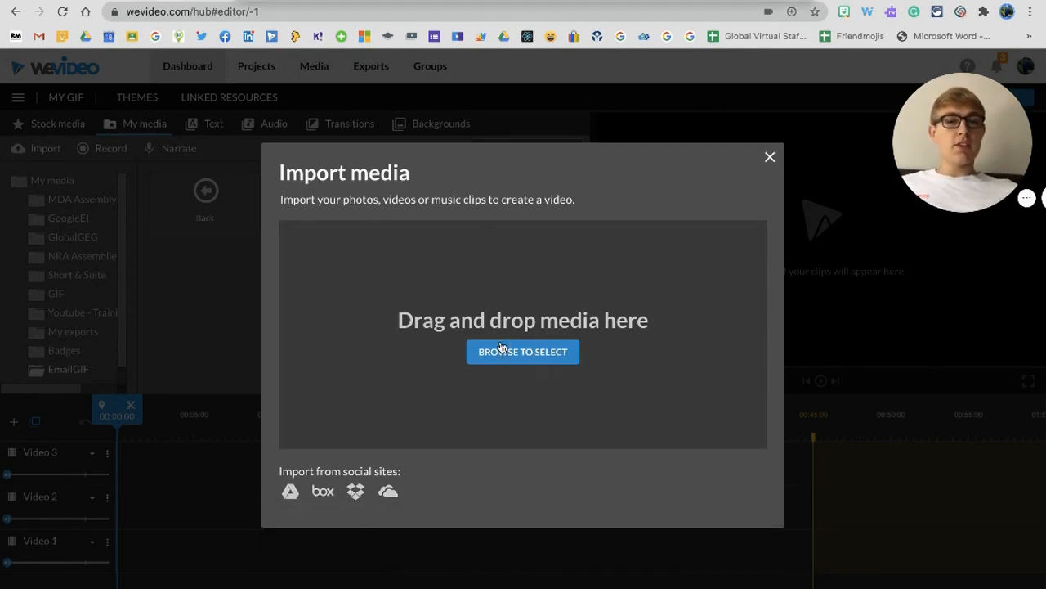
{"action": "left_click", "coordinate": [523, 351]}
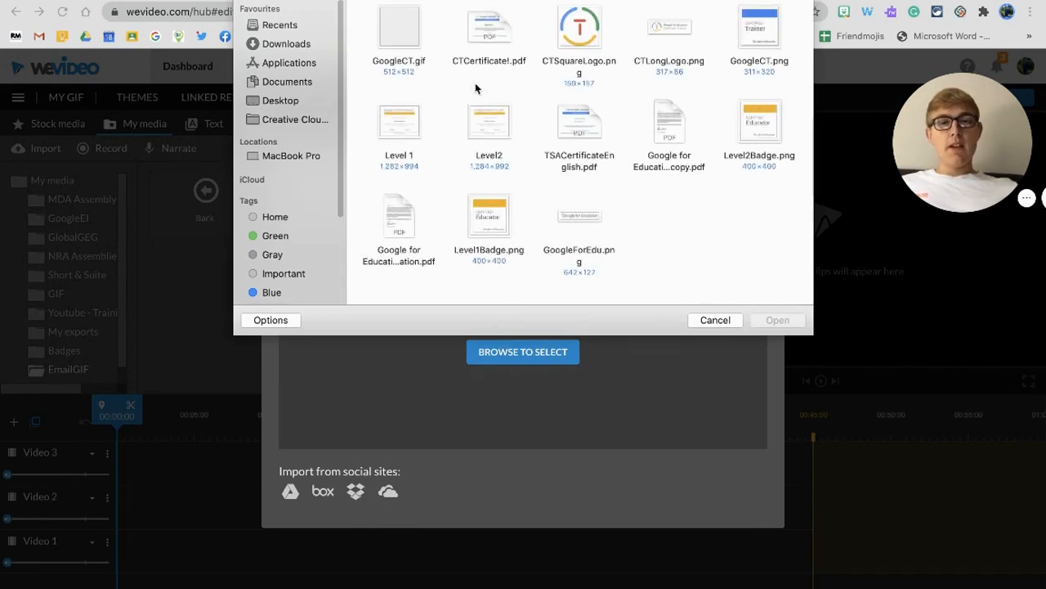
{"action": "left_click", "coordinate": [489, 216]}
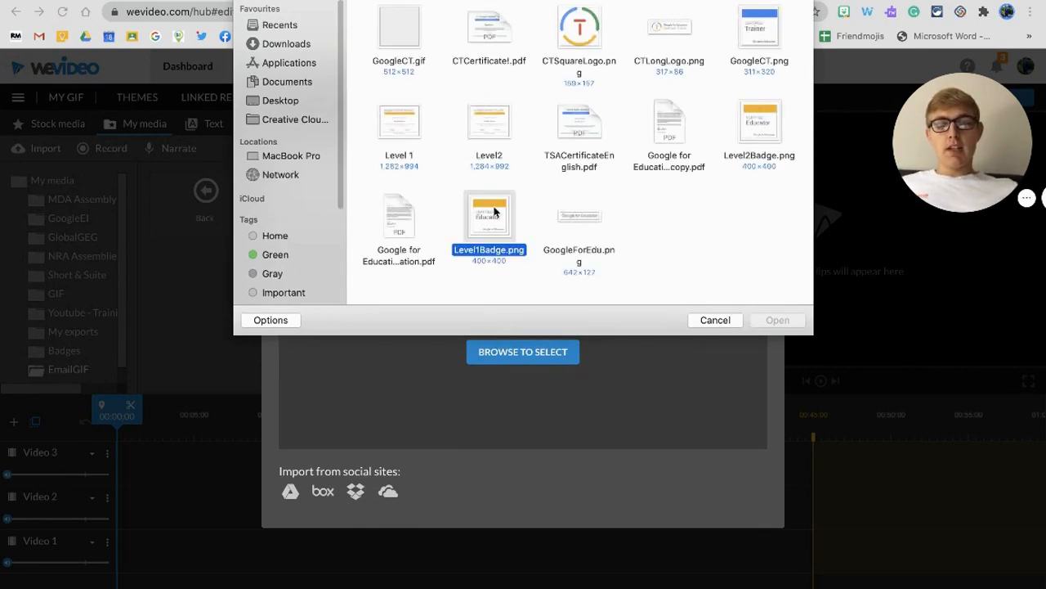
{"action": "left_click", "coordinate": [758, 123]}
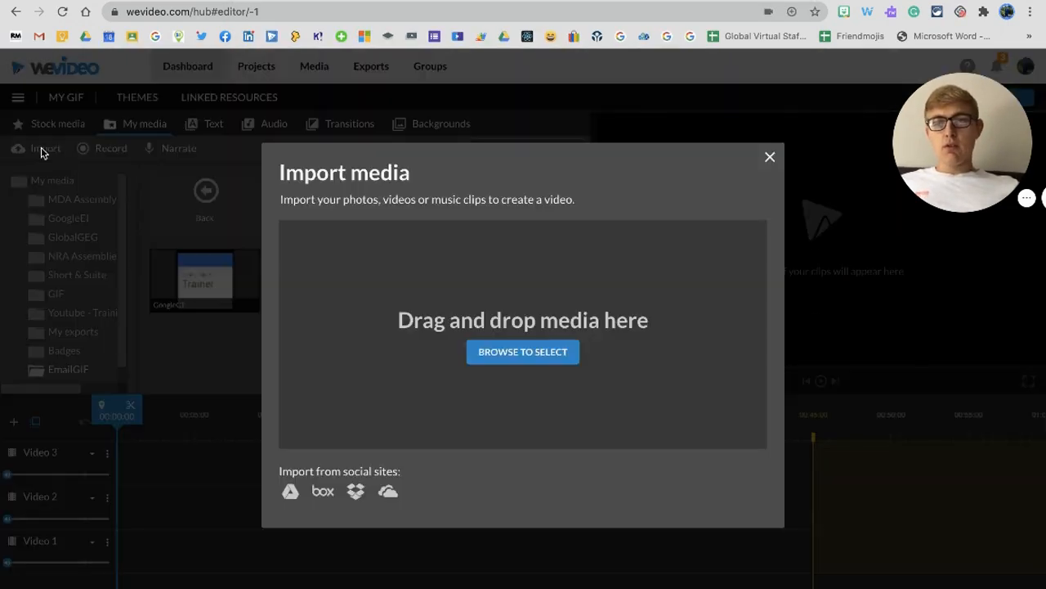
{"action": "left_click", "coordinate": [523, 352]}
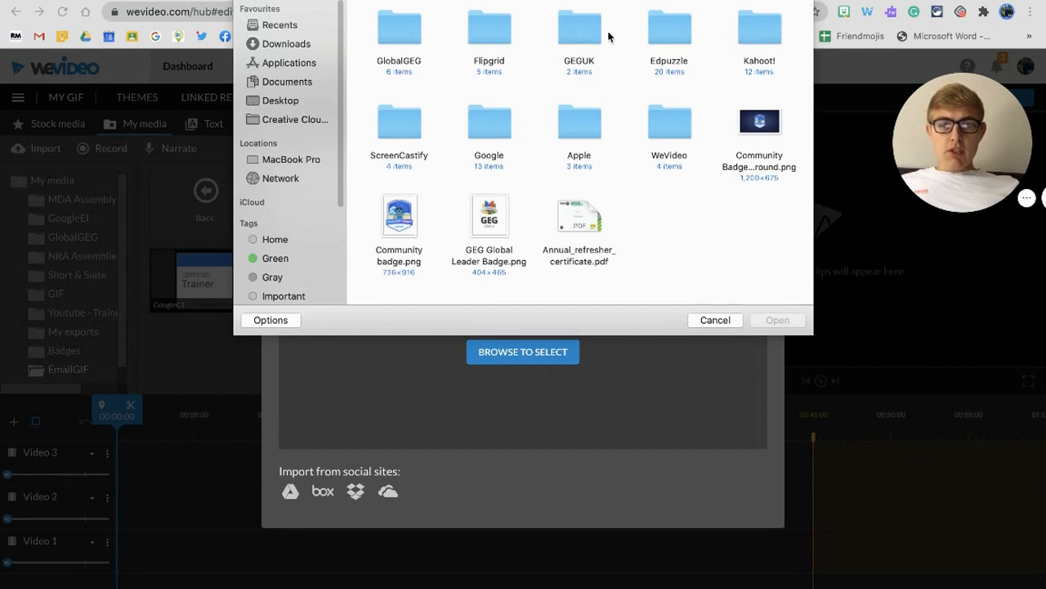
{"action": "mouse_move", "coordinate": [500, 35]}
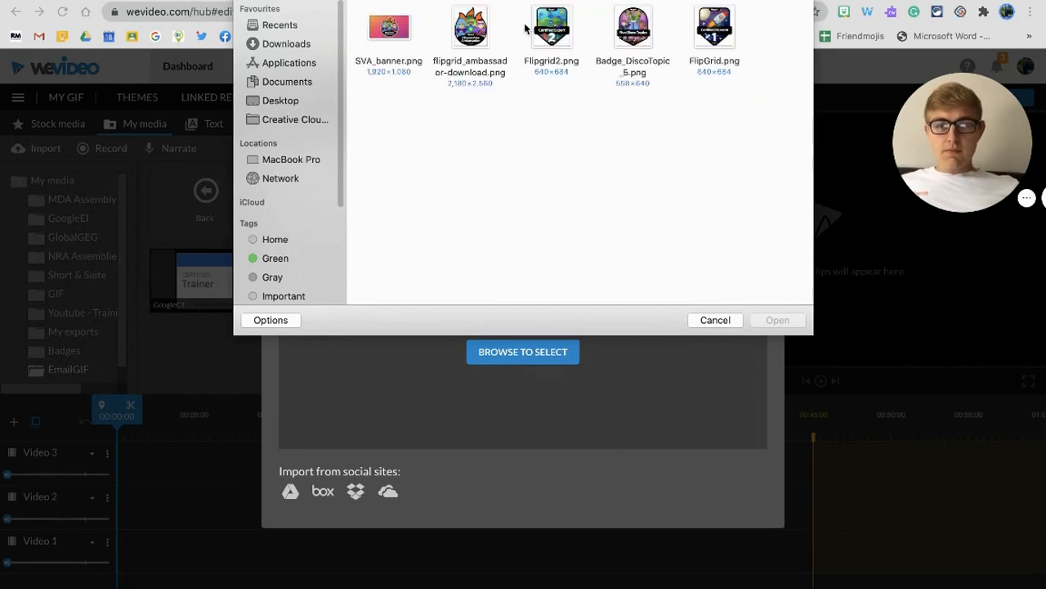
{"action": "left_click", "coordinate": [716, 29]}
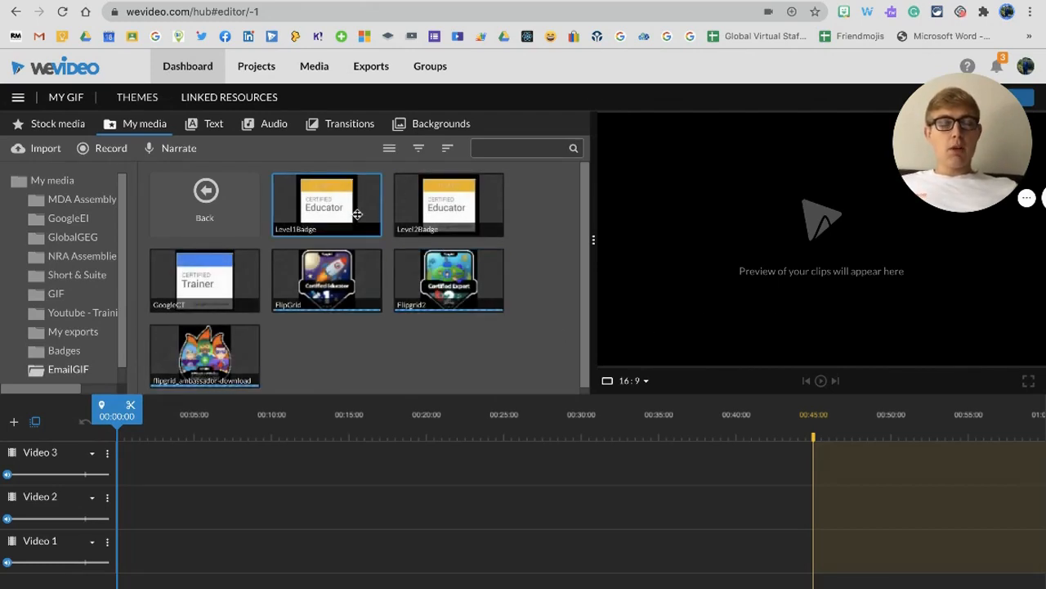
{"action": "mouse_move", "coordinate": [307, 494]}
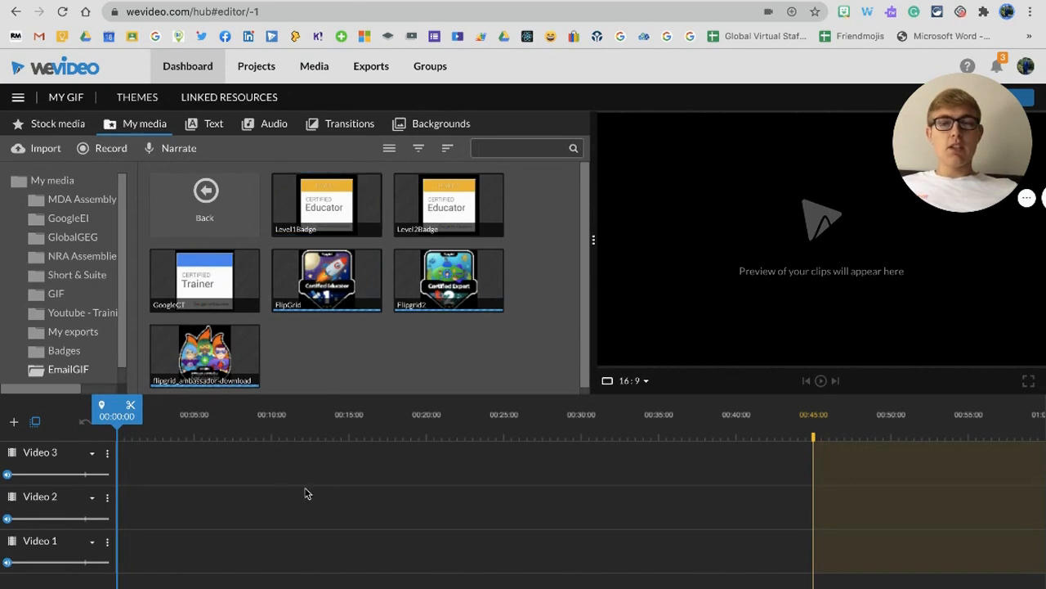
{"action": "mouse_move", "coordinate": [298, 542]}
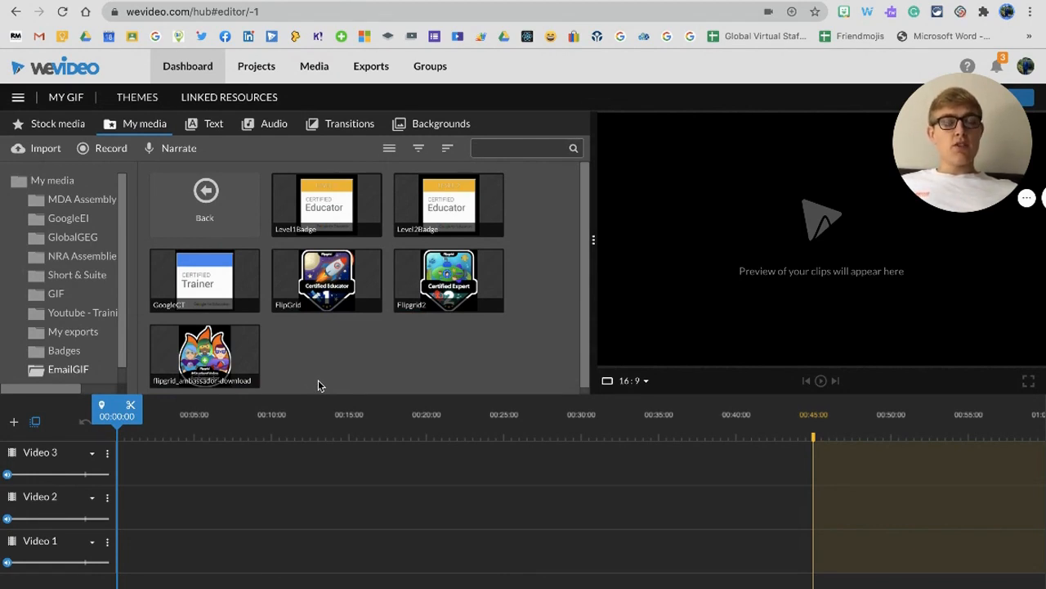
{"action": "mouse_move", "coordinate": [532, 227]}
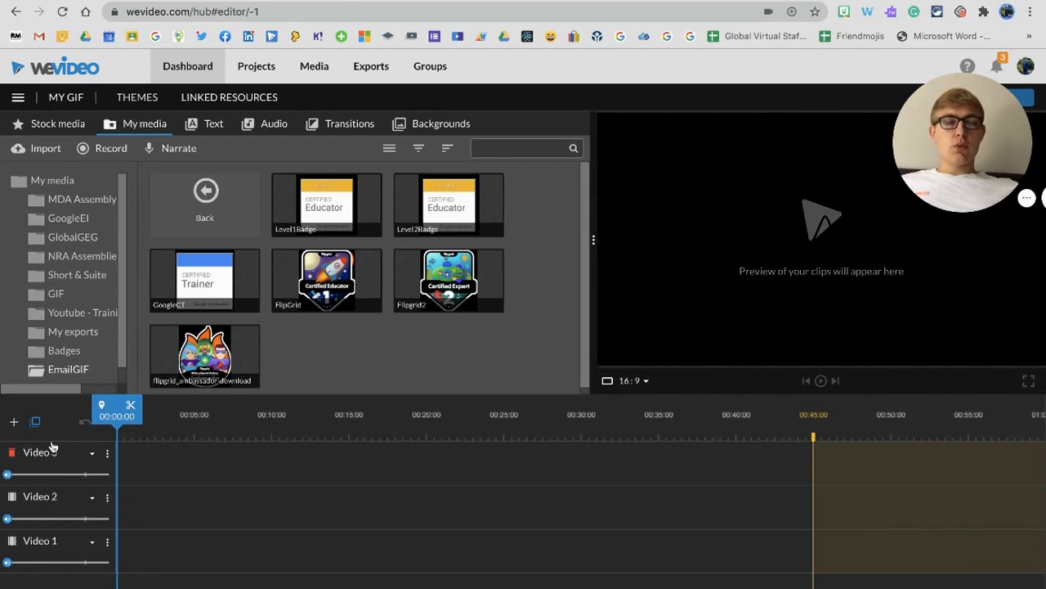
Place the Level 1 Certified Educator badge from My media at the start of the timeline.
{"action": "left_click", "coordinate": [327, 204]}
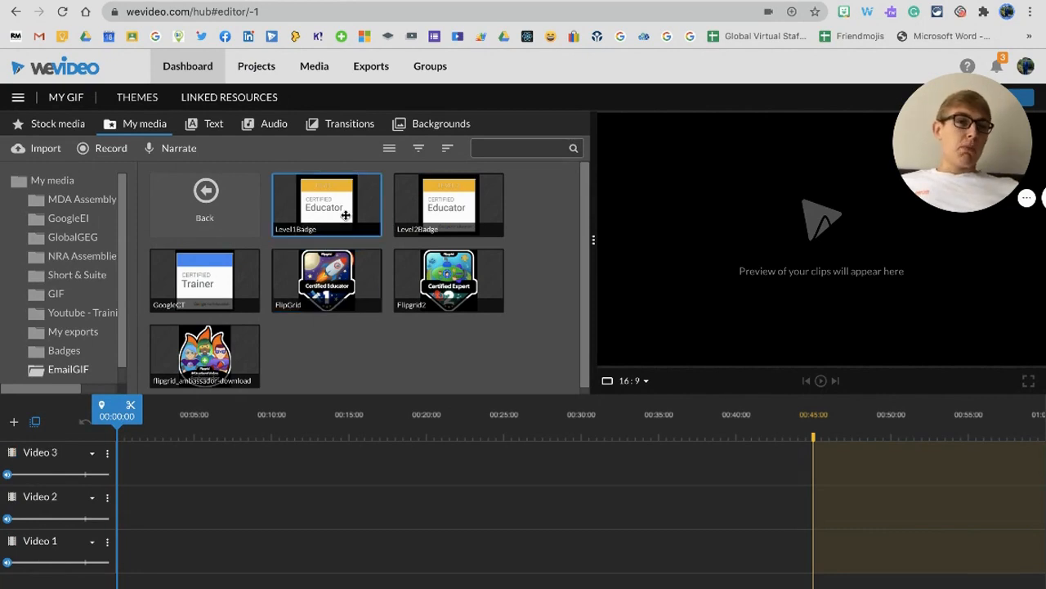
{"action": "left_click_drag", "start_coordinate": [327, 204], "coordinate": [229, 461]}
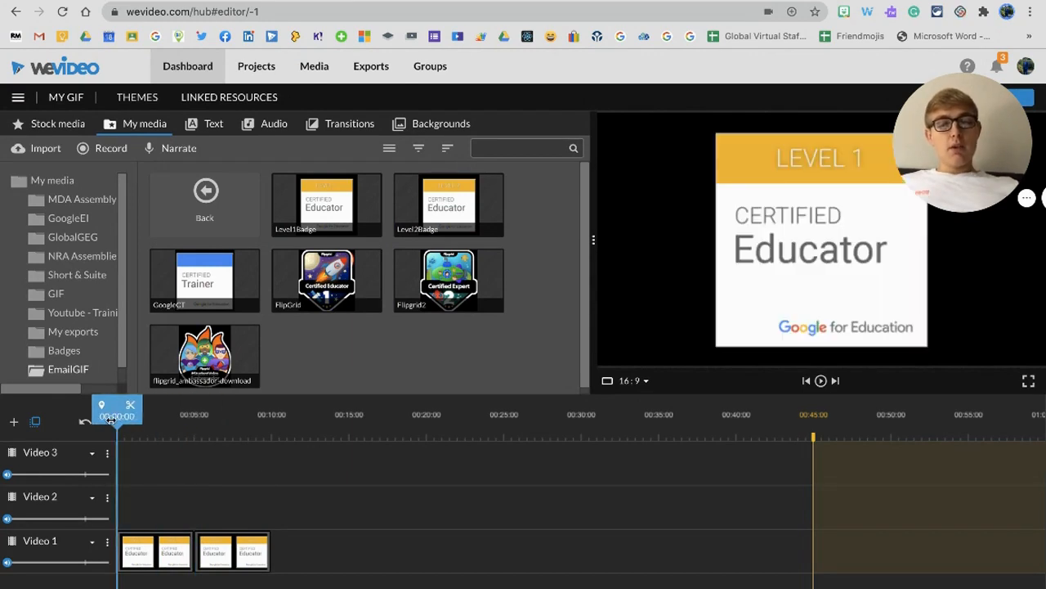
{"action": "mouse_move", "coordinate": [656, 162]}
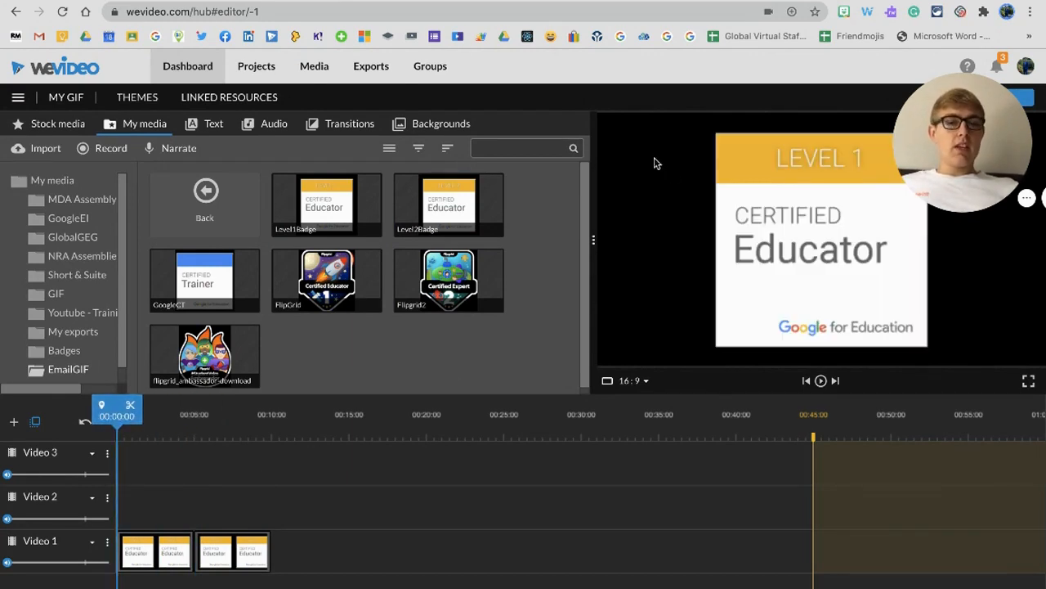
{"action": "mouse_move", "coordinate": [727, 239]}
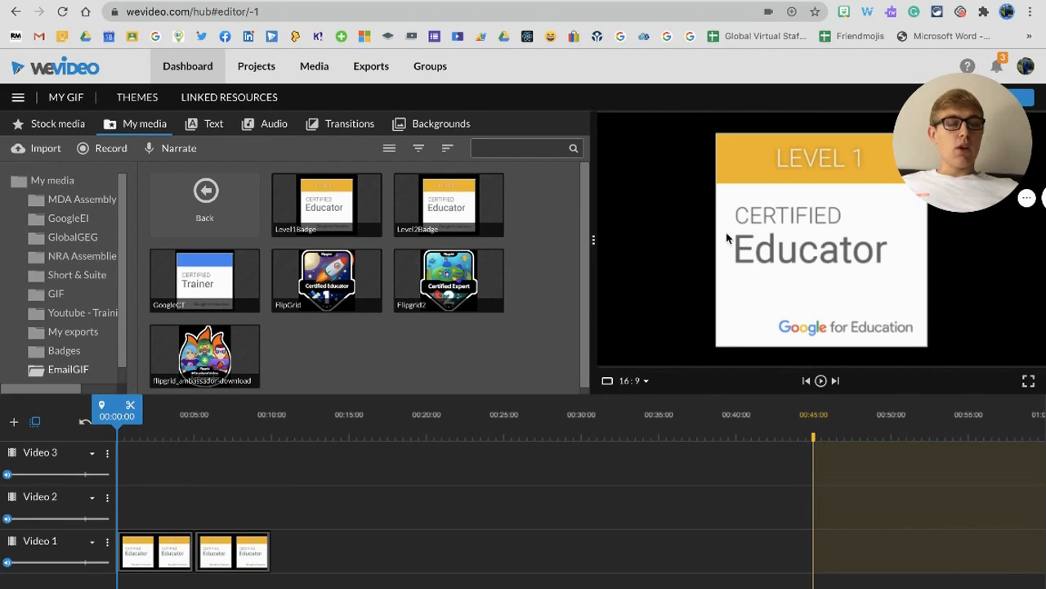
{"action": "mouse_move", "coordinate": [837, 212]}
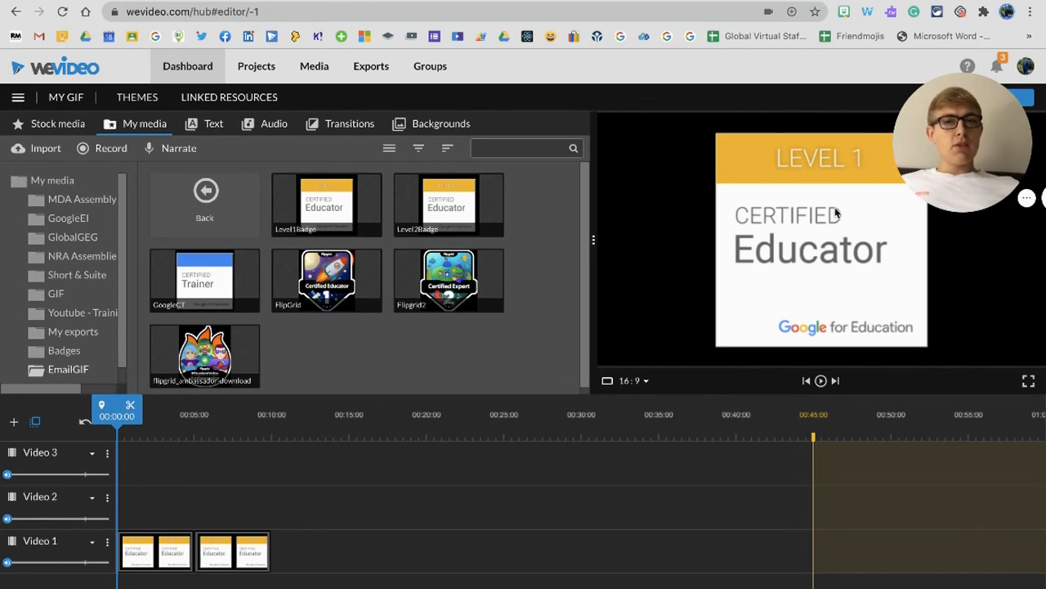
{"action": "mouse_move", "coordinate": [494, 366]}
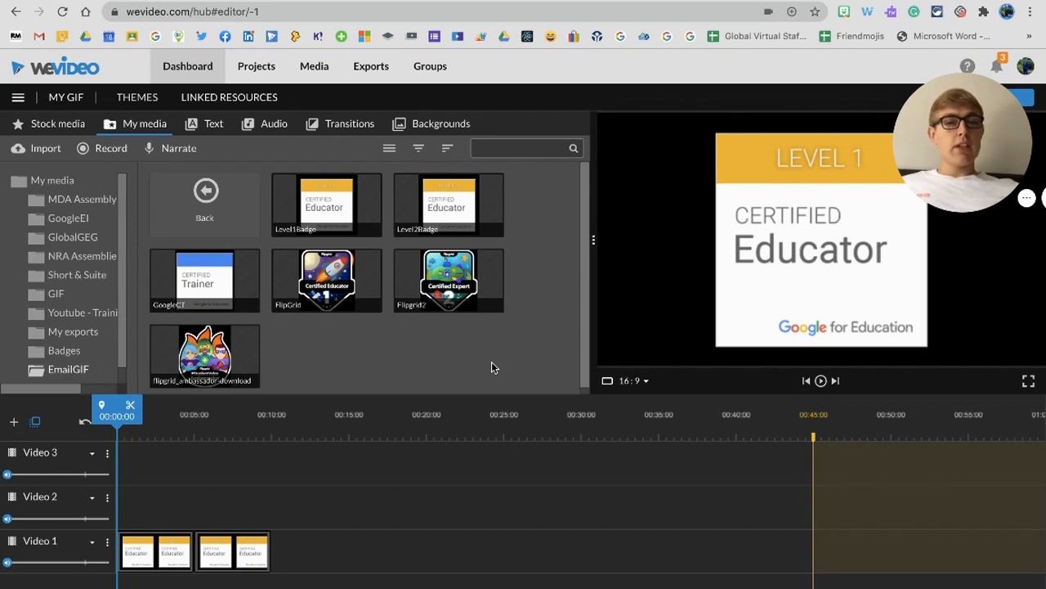
{"action": "mouse_move", "coordinate": [609, 311]}
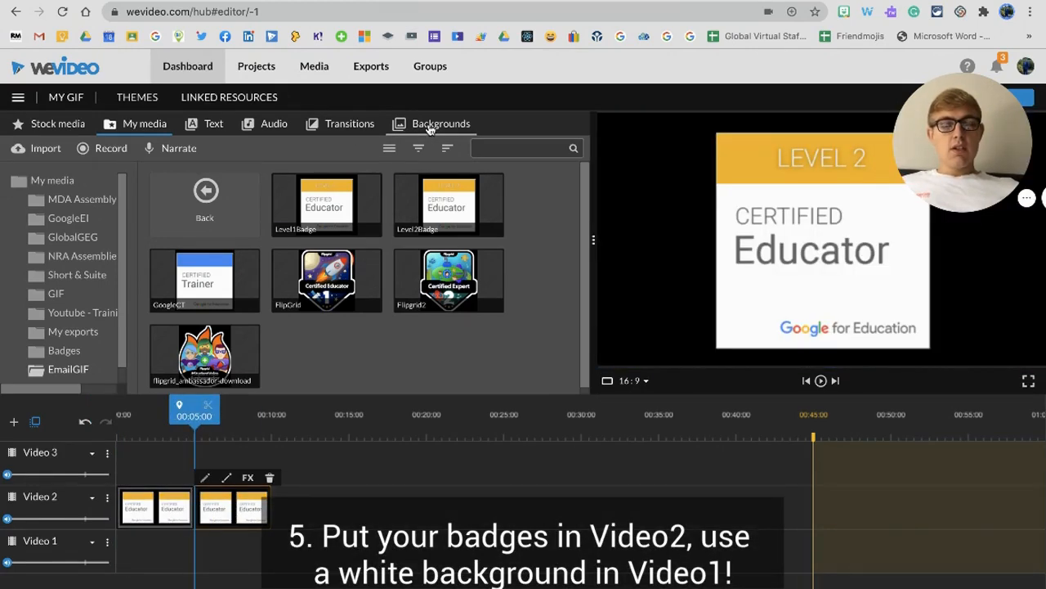
Add a white solid background on Video 1 and the remaining badges, including Flipgrid ambassador, on Video 2.
{"action": "left_click", "coordinate": [441, 124]}
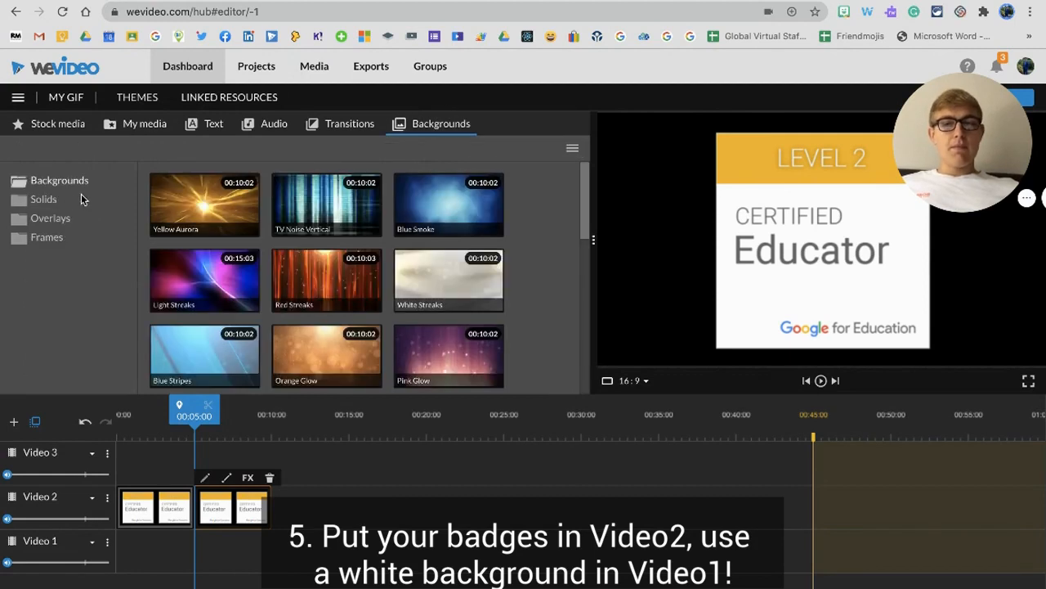
{"action": "left_click", "coordinate": [42, 199]}
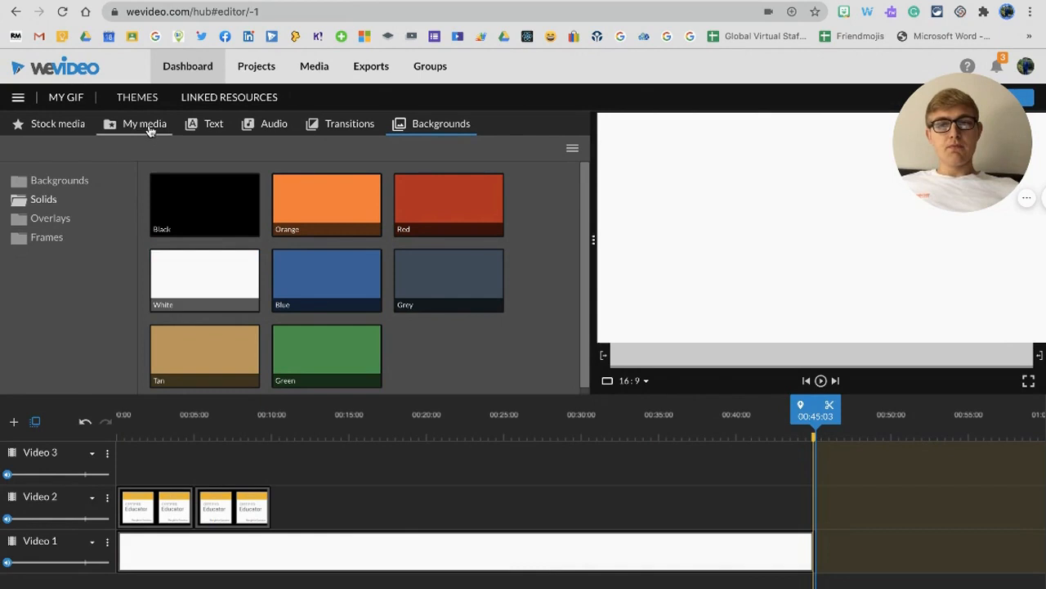
{"action": "left_click", "coordinate": [144, 124]}
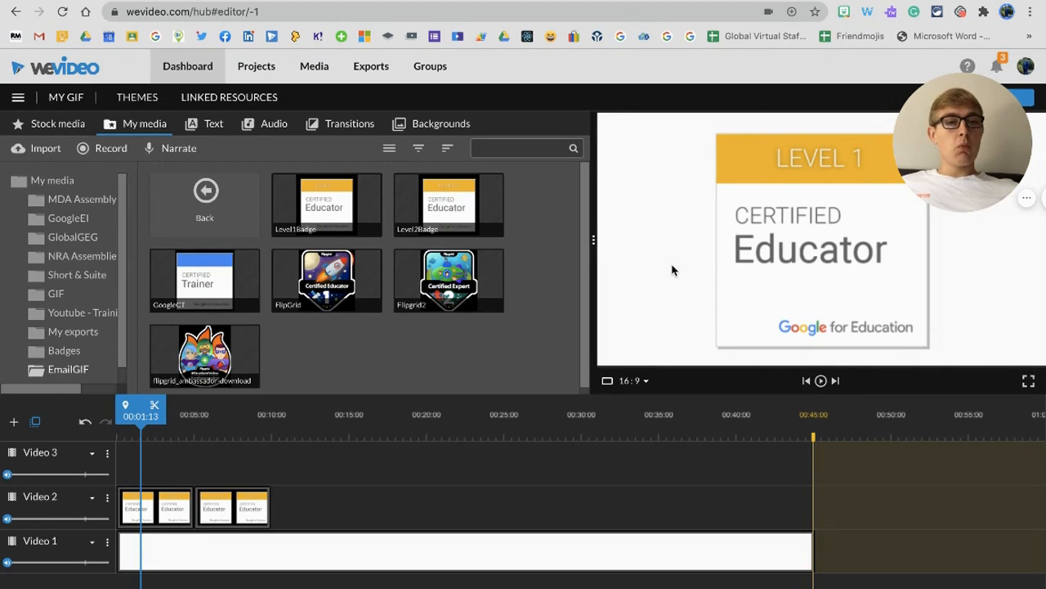
{"action": "mouse_move", "coordinate": [433, 327]}
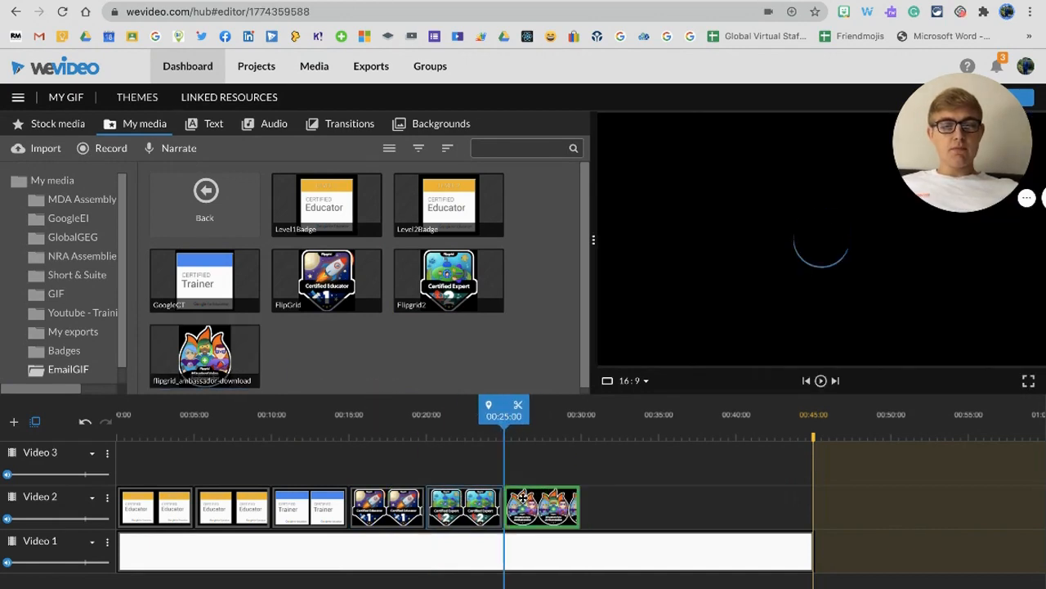
{"action": "left_click", "coordinate": [543, 505]}
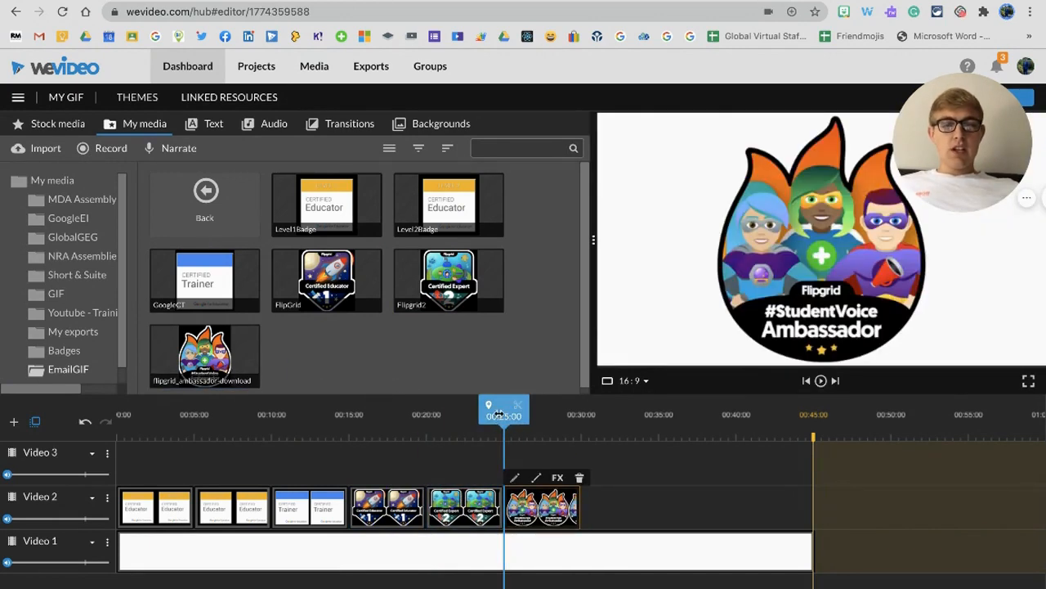
{"action": "mouse_move", "coordinate": [814, 560]}
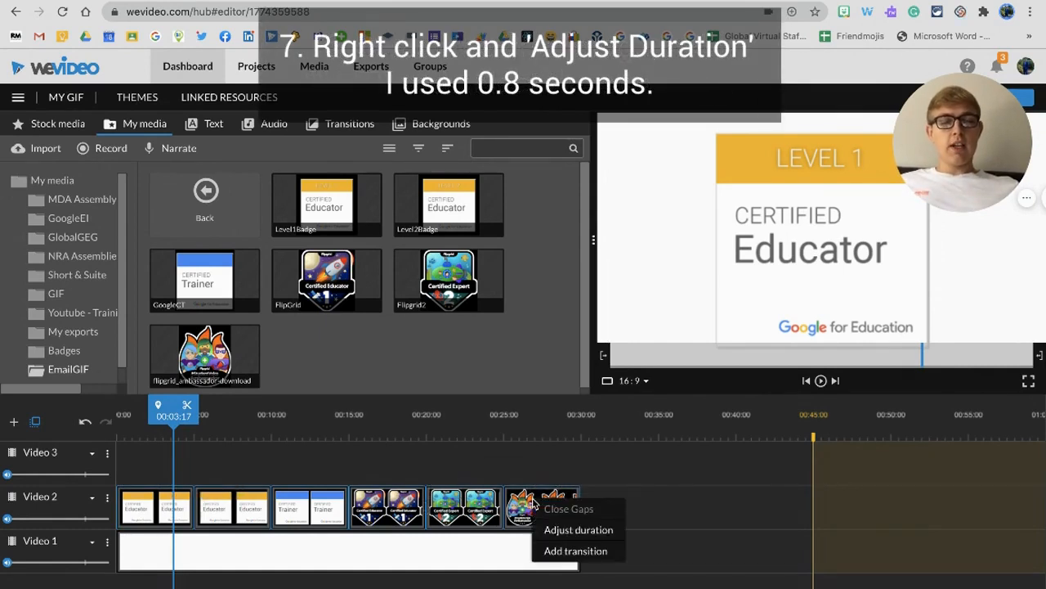
Set every badge clip to 0.8 seconds without animation and trim the white background to match.
{"action": "left_click", "coordinate": [578, 530]}
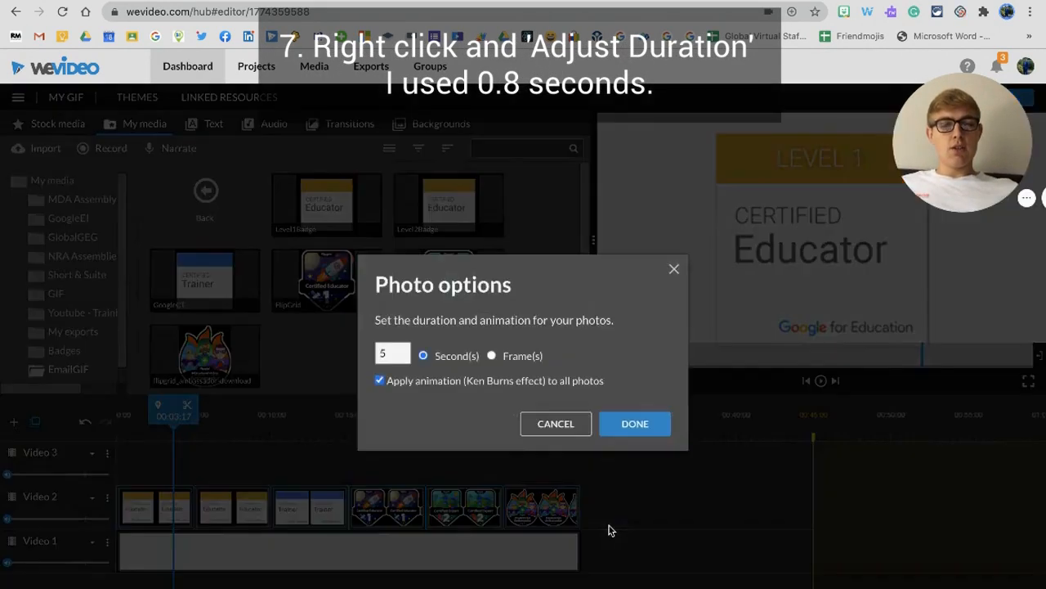
{"action": "left_click", "coordinate": [392, 353]}
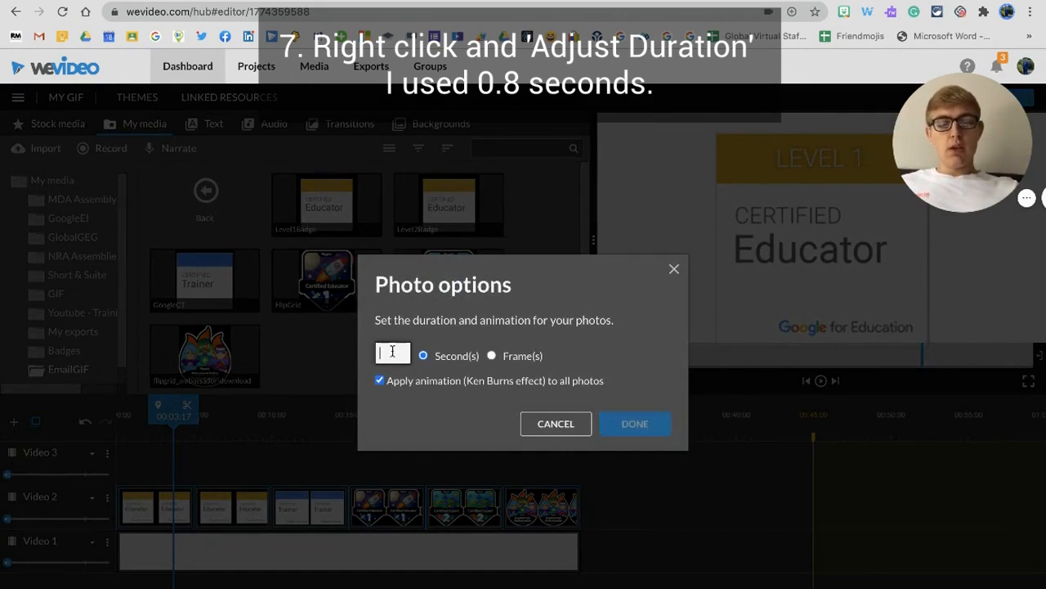
{"action": "type", "text": "0.8"}
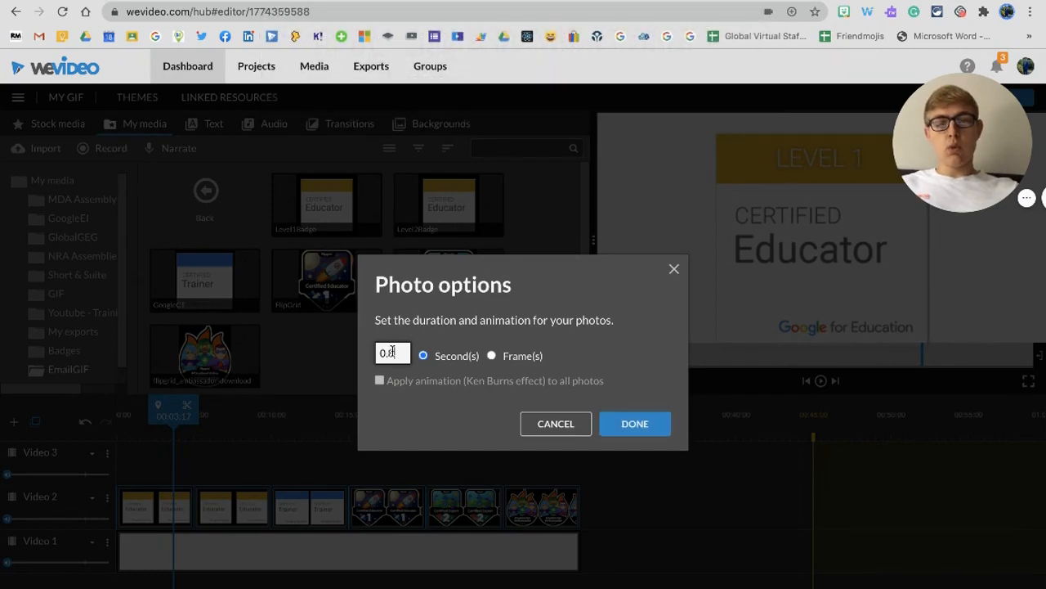
{"action": "left_click", "coordinate": [635, 423]}
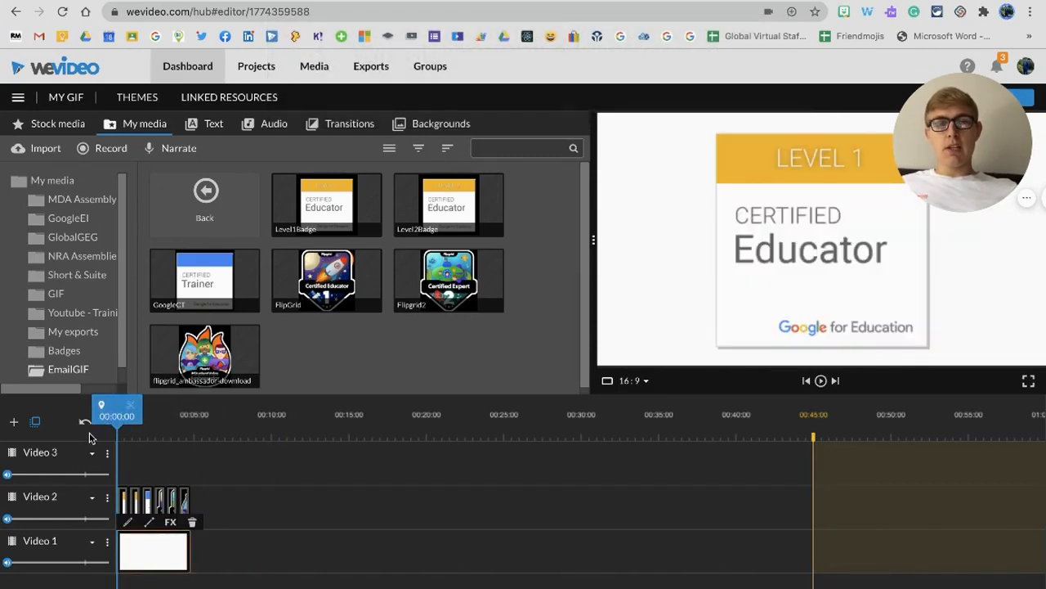
{"action": "left_click", "coordinate": [820, 381]}
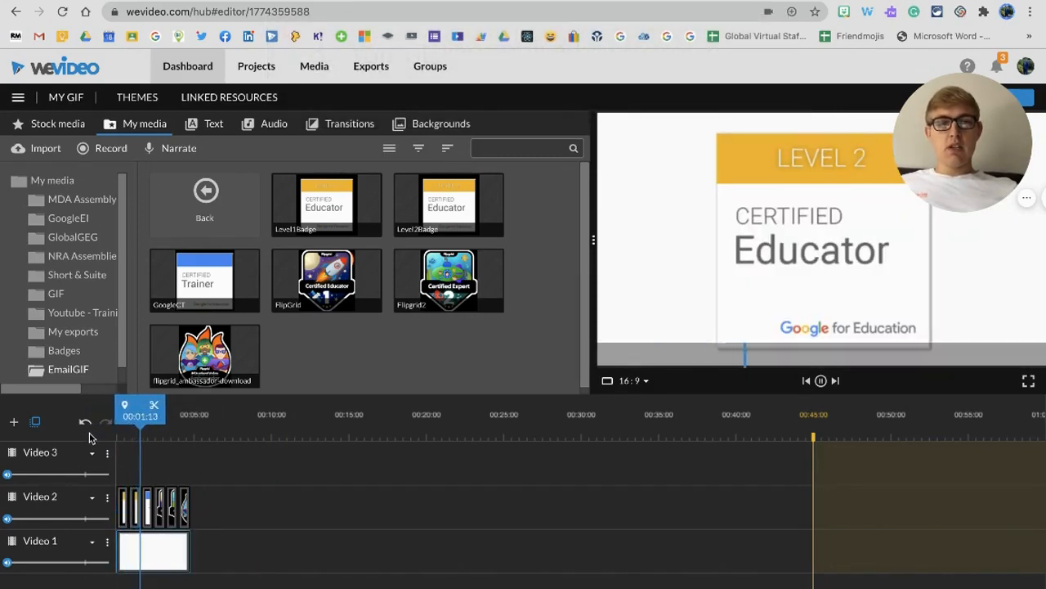
{"action": "left_click_drag", "start_coordinate": [141, 404], "coordinate": [172, 404]}
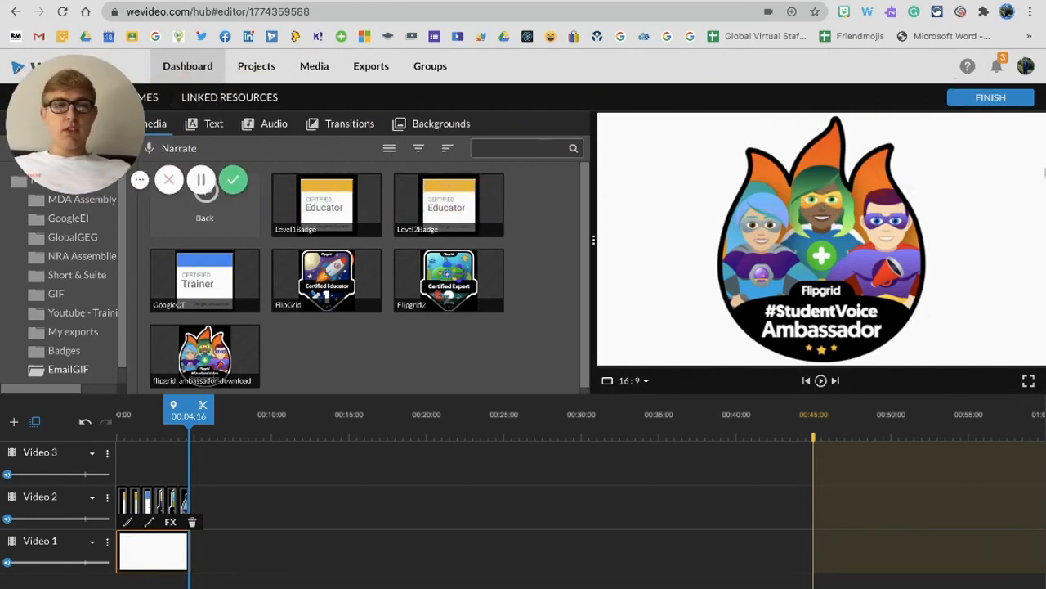
Export the project as a medium-resolution GIF titled EmailGIFDemo, also sent to Google Drive.
{"action": "left_click", "coordinate": [989, 97]}
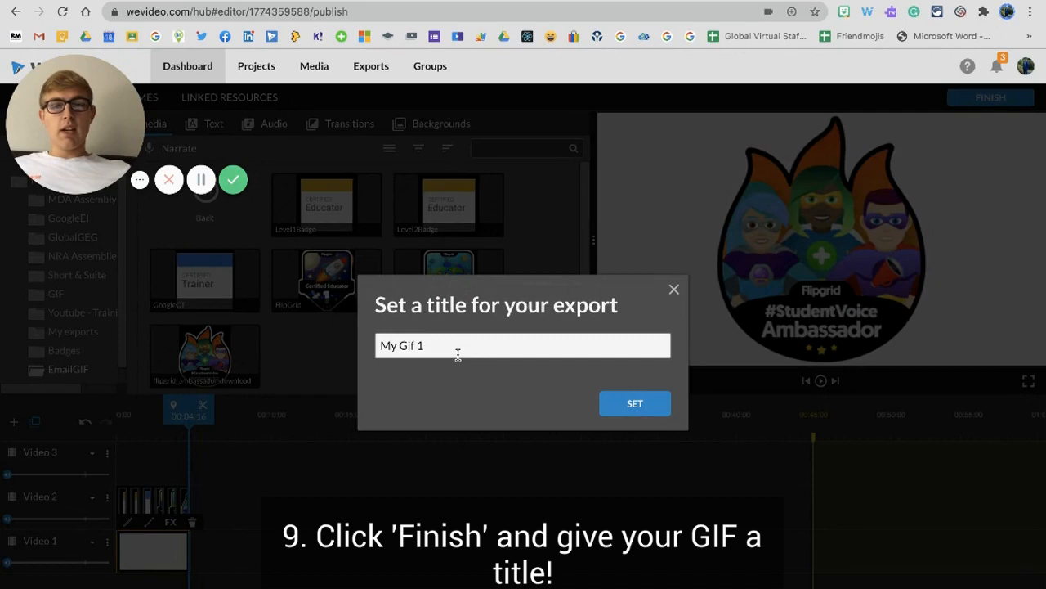
{"action": "type", "text": "Email"}
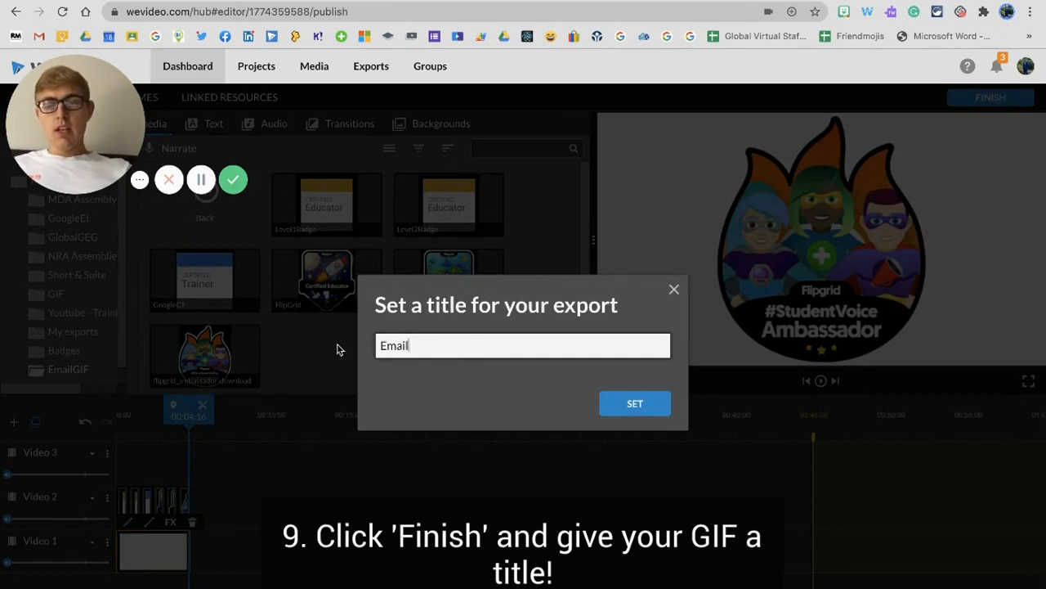
{"action": "type", "text": "GIFDemo"}
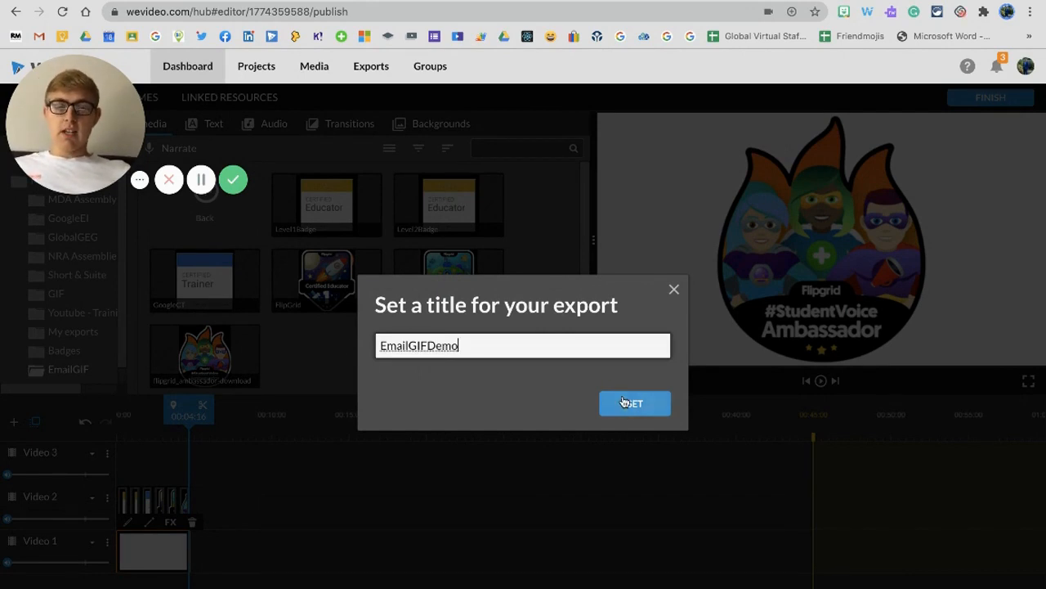
{"action": "left_click", "coordinate": [635, 403]}
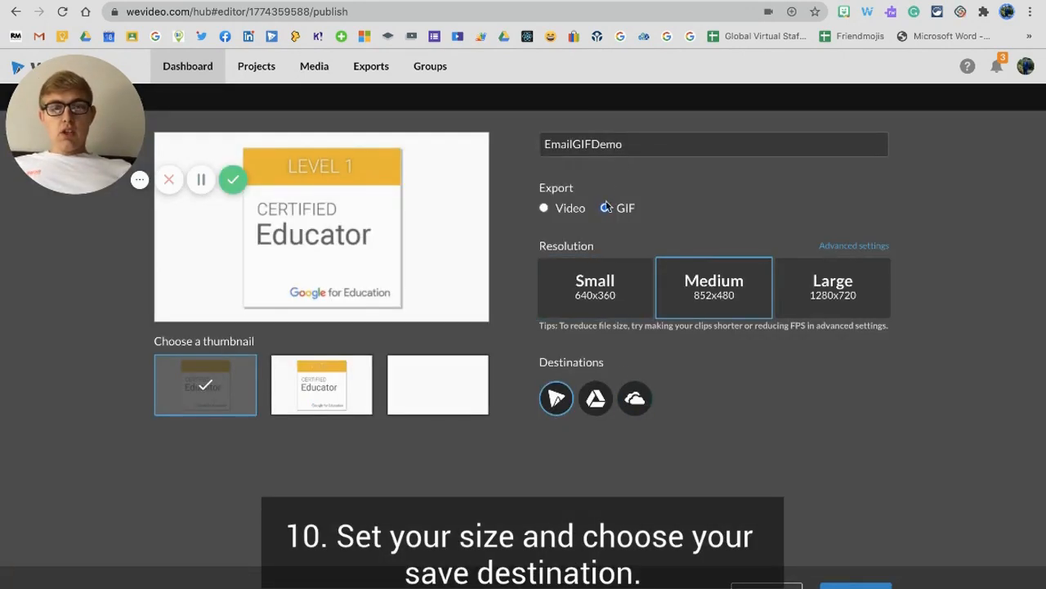
{"action": "left_click", "coordinate": [605, 208]}
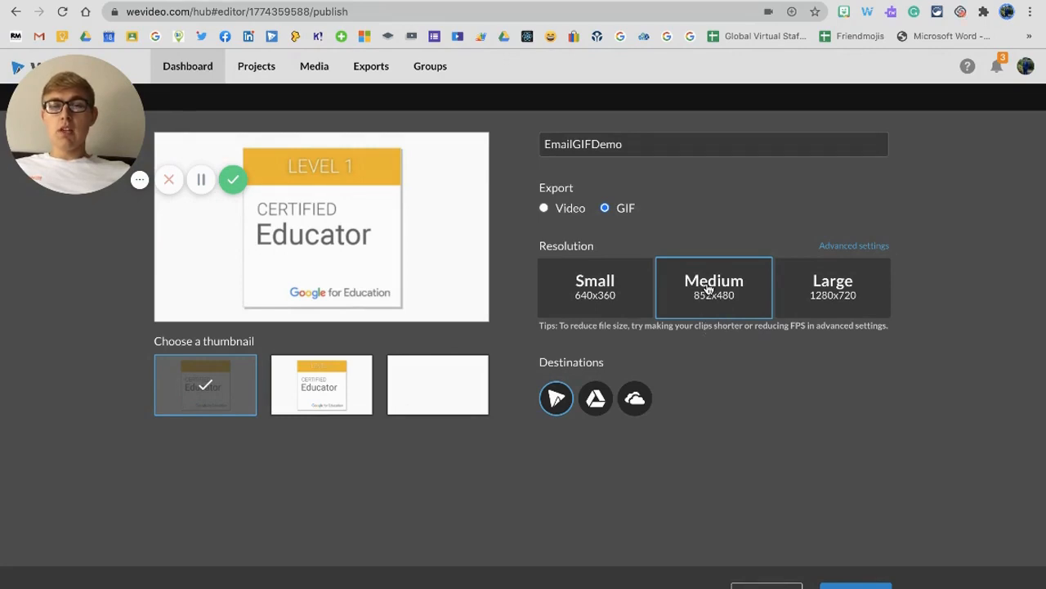
{"action": "mouse_move", "coordinate": [746, 307]}
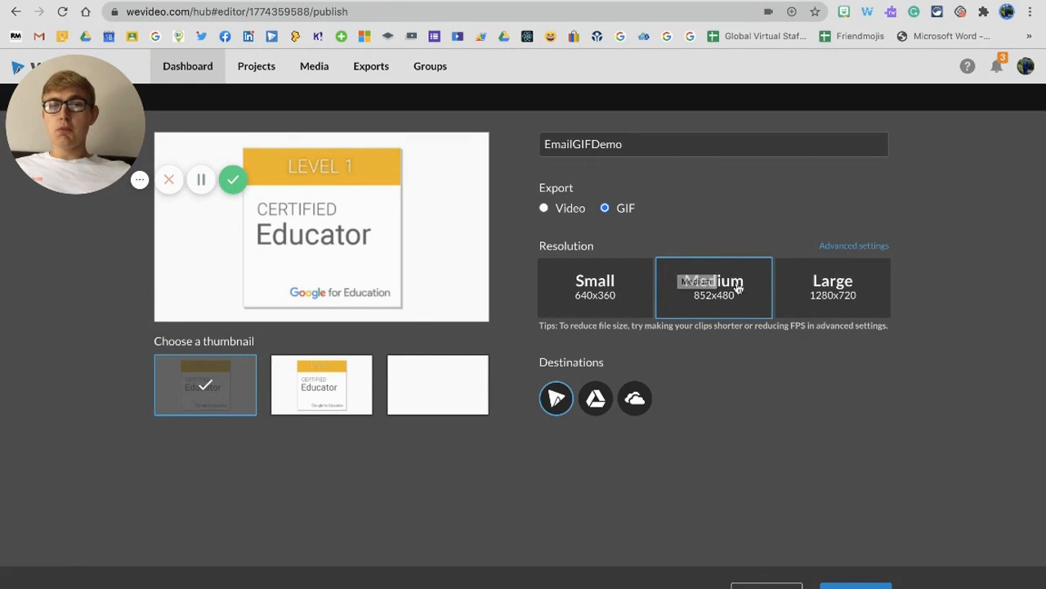
{"action": "mouse_move", "coordinate": [556, 399]}
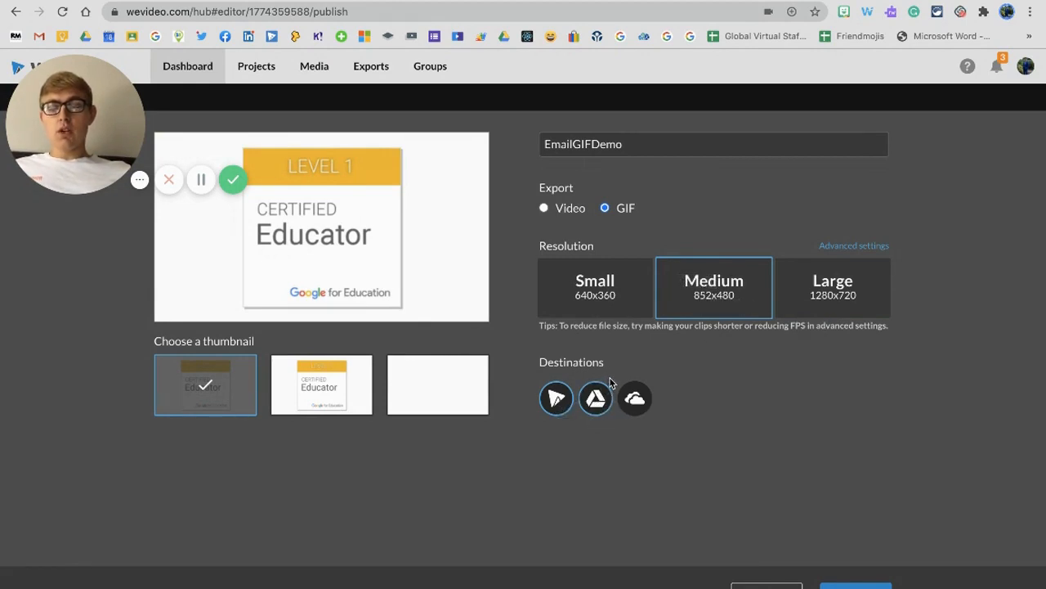
{"action": "left_click", "coordinate": [320, 386]}
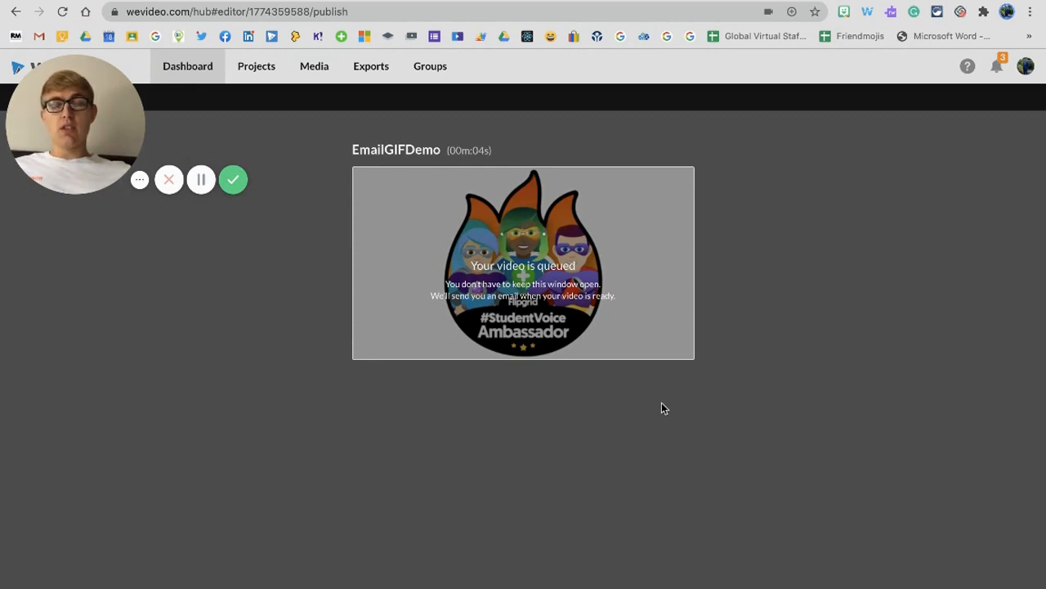
{"action": "mouse_move", "coordinate": [661, 347]}
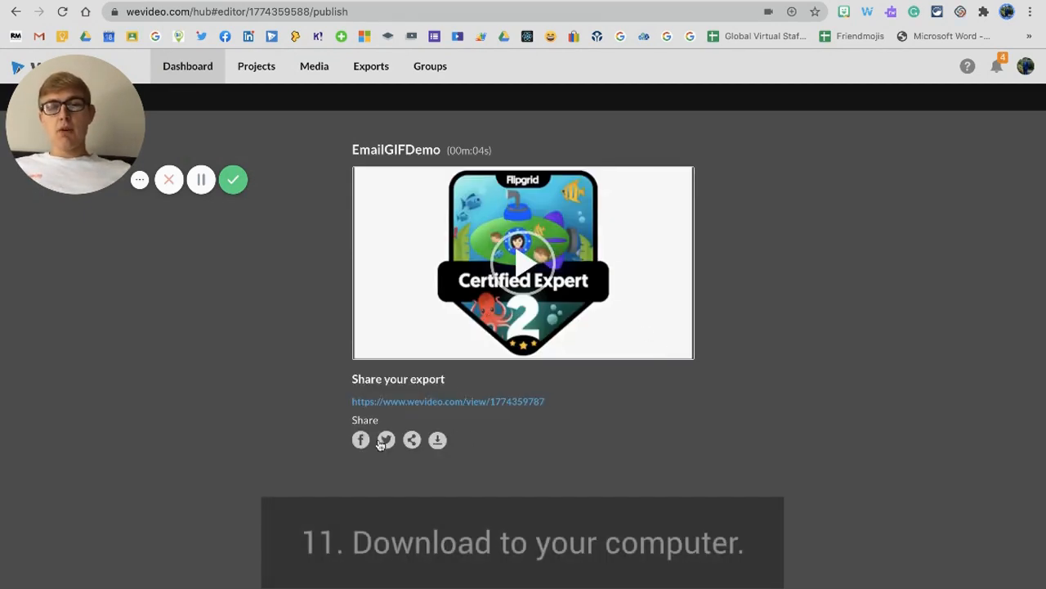
{"action": "mouse_move", "coordinate": [412, 439]}
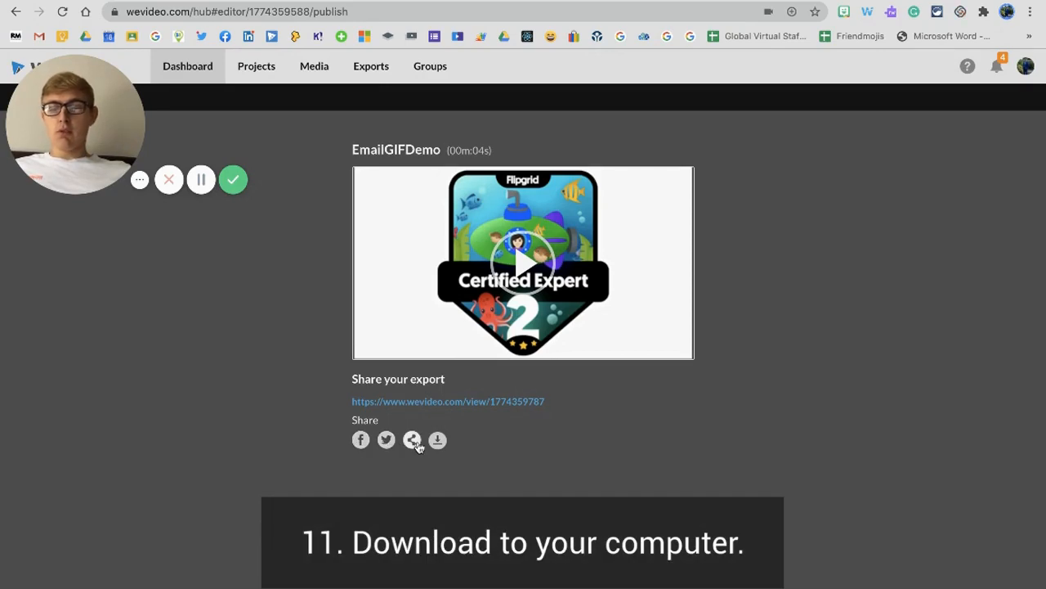
{"action": "mouse_move", "coordinate": [438, 448]}
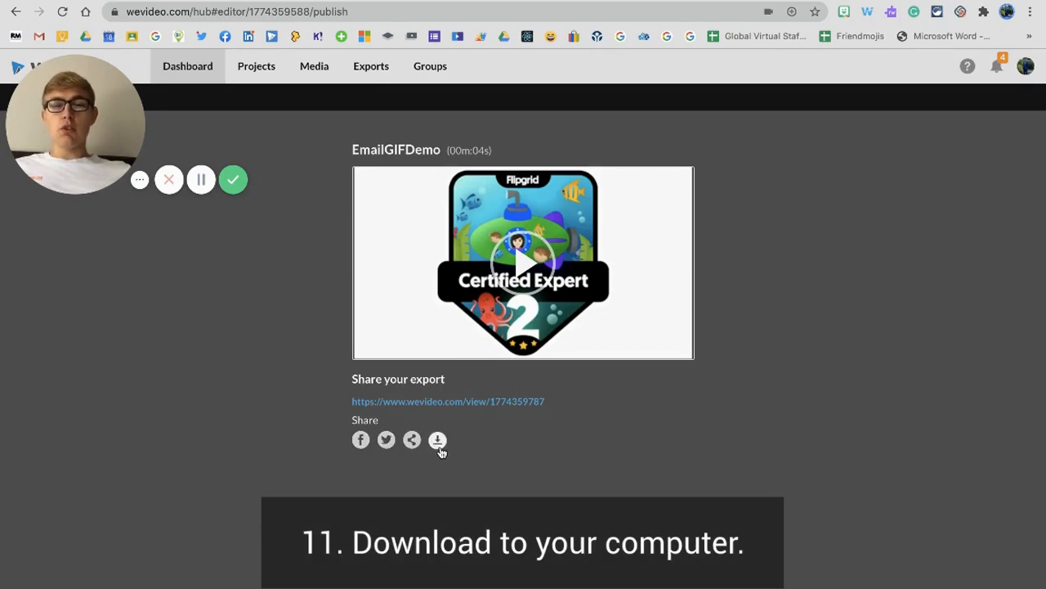
Download the finished EmailGIFDemo GIF to the computer.
{"action": "left_click", "coordinate": [438, 440]}
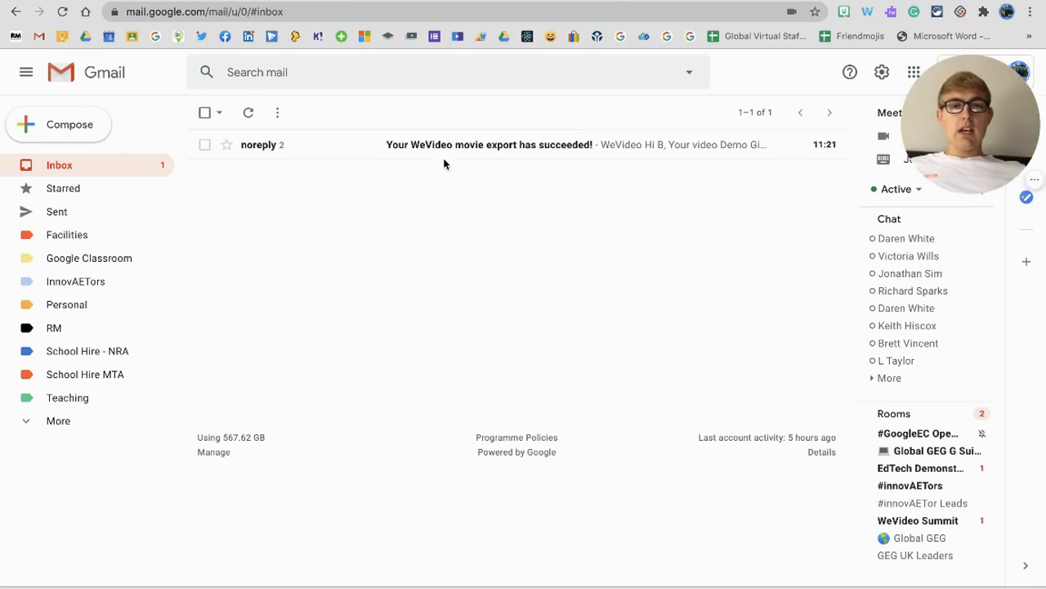
{"action": "mouse_move", "coordinate": [403, 155]}
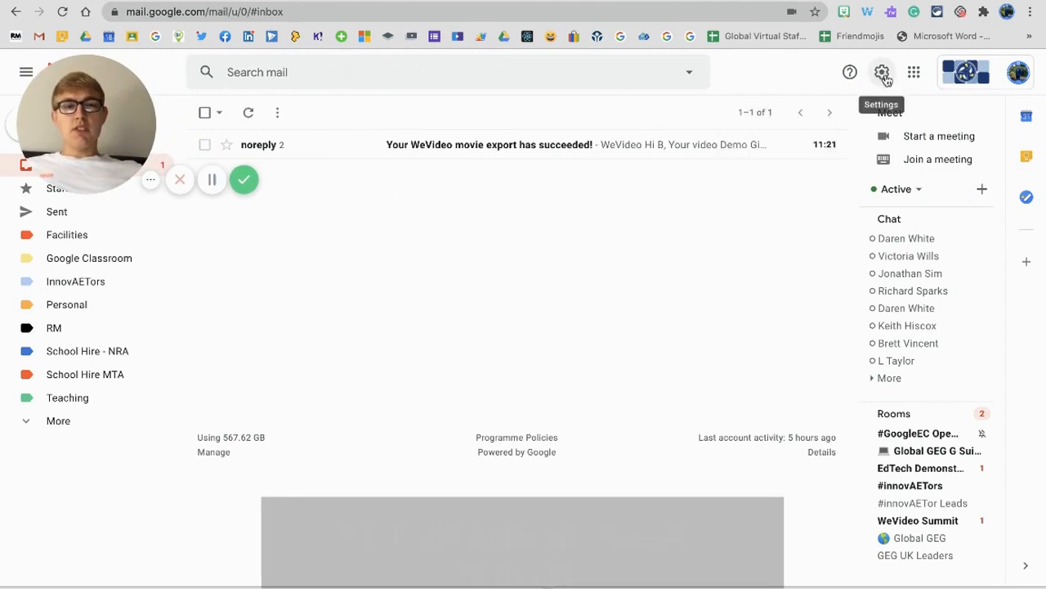
Show Gmail's full General settings scrolled down to the Demo signature section.
{"action": "left_click", "coordinate": [883, 72]}
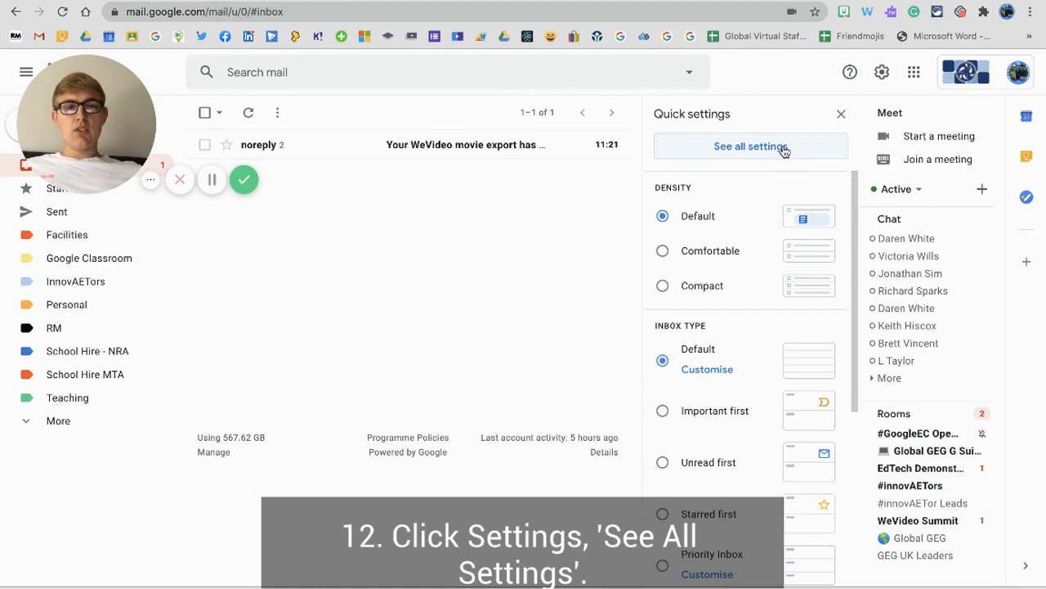
{"action": "left_click", "coordinate": [752, 146]}
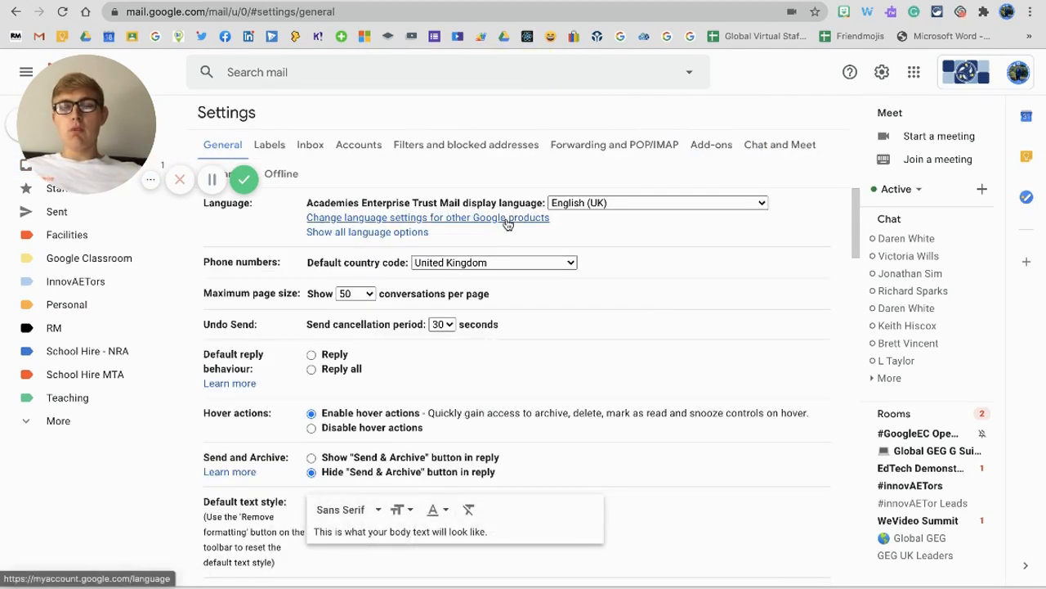
{"action": "mouse_move", "coordinate": [203, 147]}
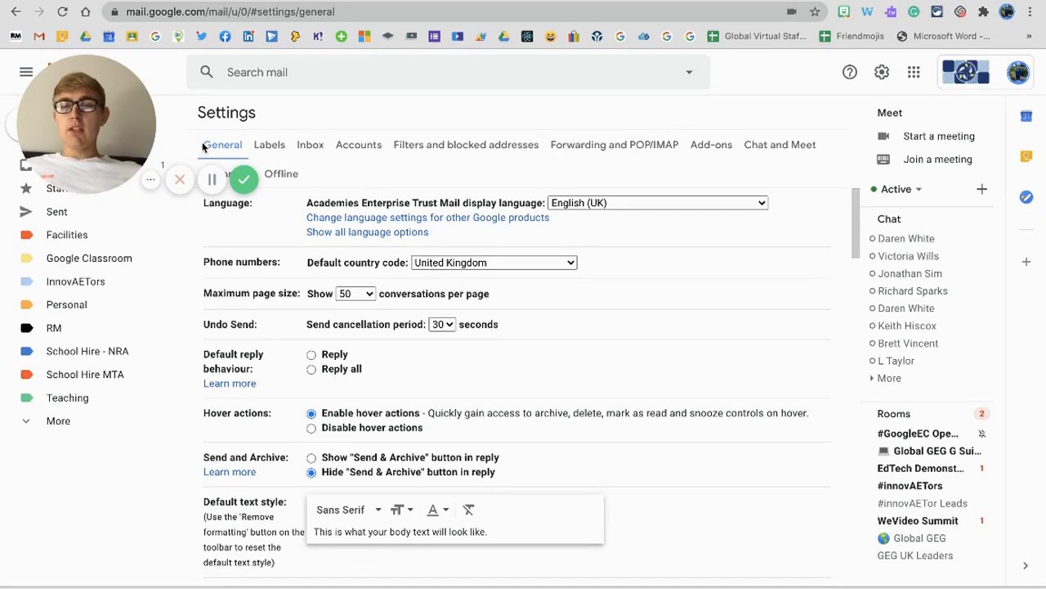
{"action": "scroll", "scroll_direction": "down", "scroll_amount": 3}
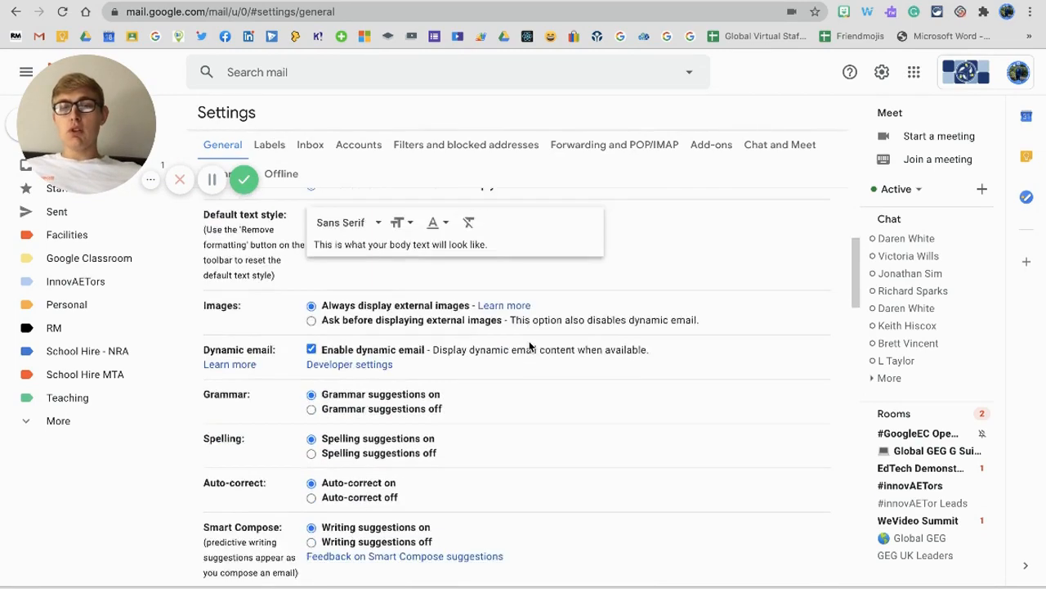
{"action": "scroll", "scroll_direction": "down", "scroll_amount": 3}
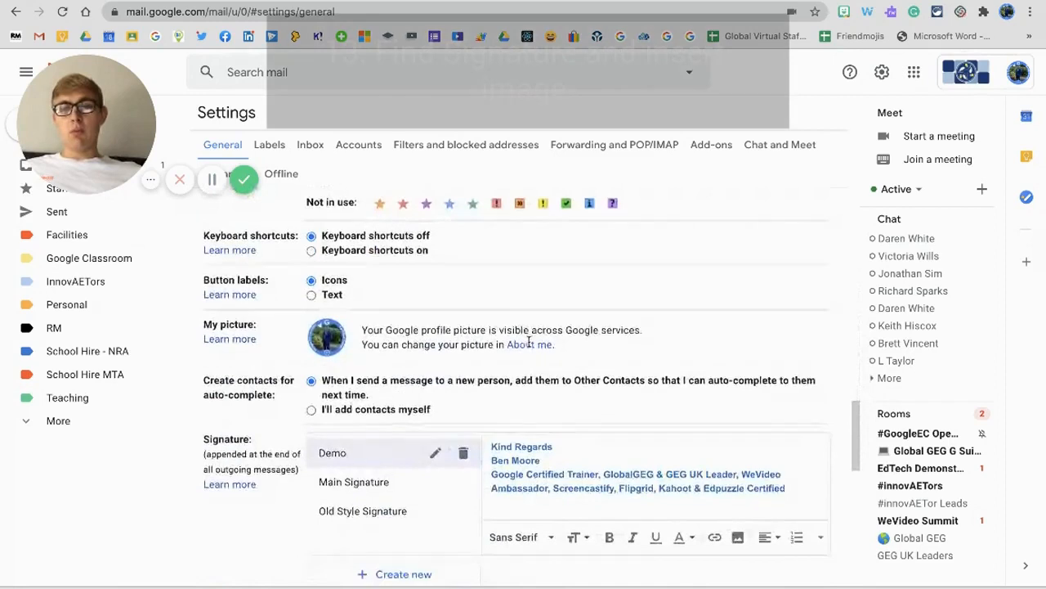
{"action": "scroll", "scroll_direction": "down", "scroll_amount": 3}
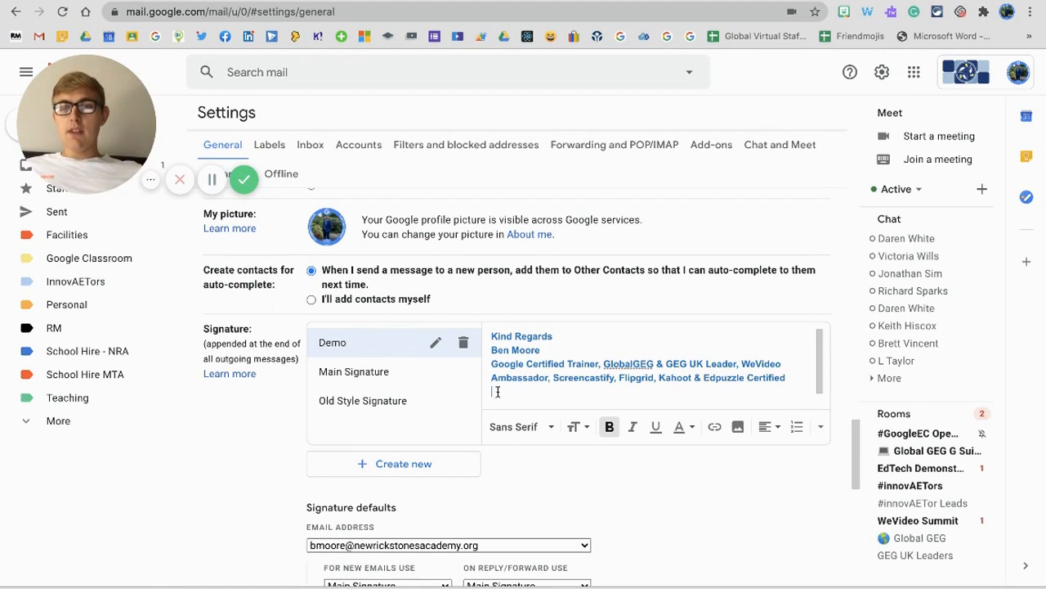
{"action": "mouse_move", "coordinate": [737, 427]}
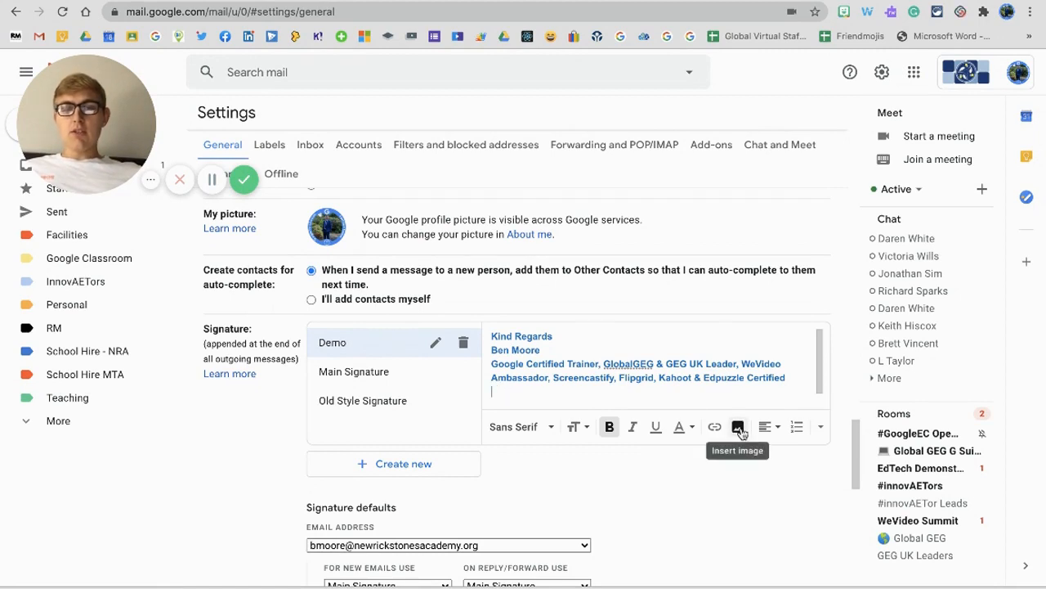
Insert the badge GIF from My Drive into the Demo signature at Medium size.
{"action": "left_click", "coordinate": [739, 427]}
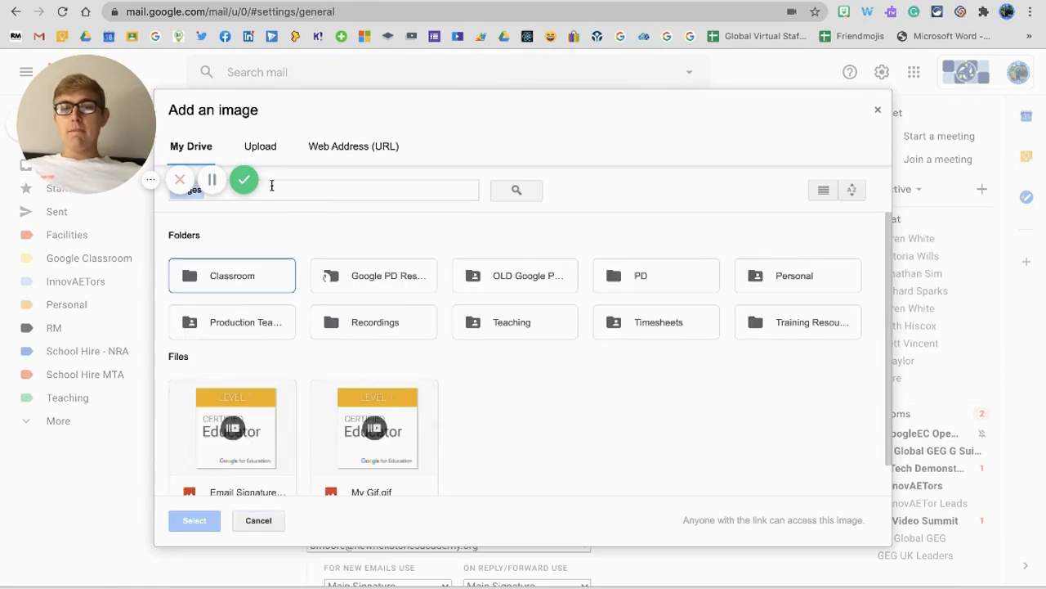
{"action": "mouse_move", "coordinate": [232, 397]}
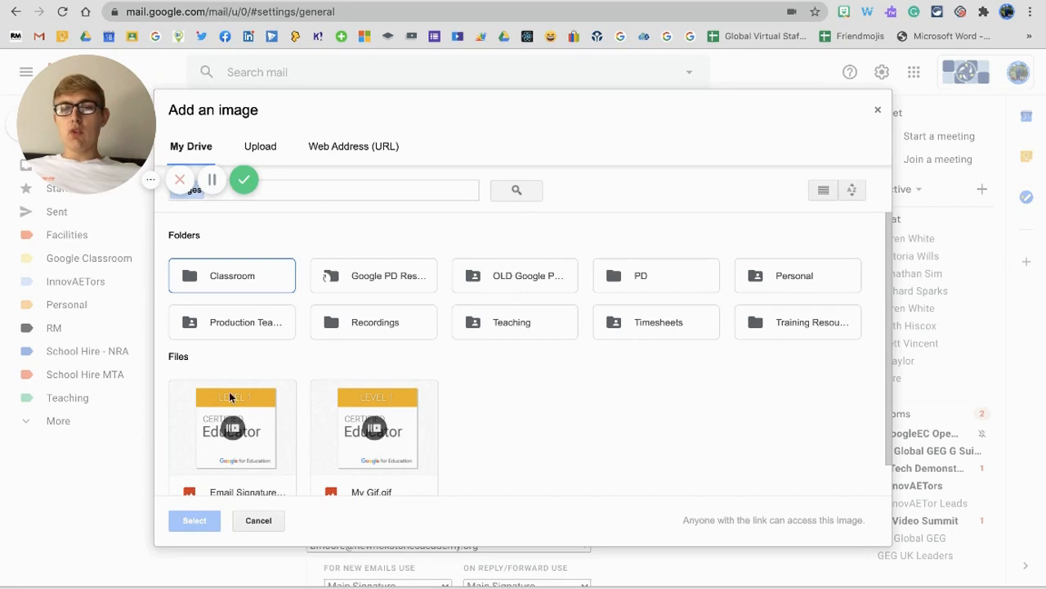
{"action": "left_click", "coordinate": [259, 146]}
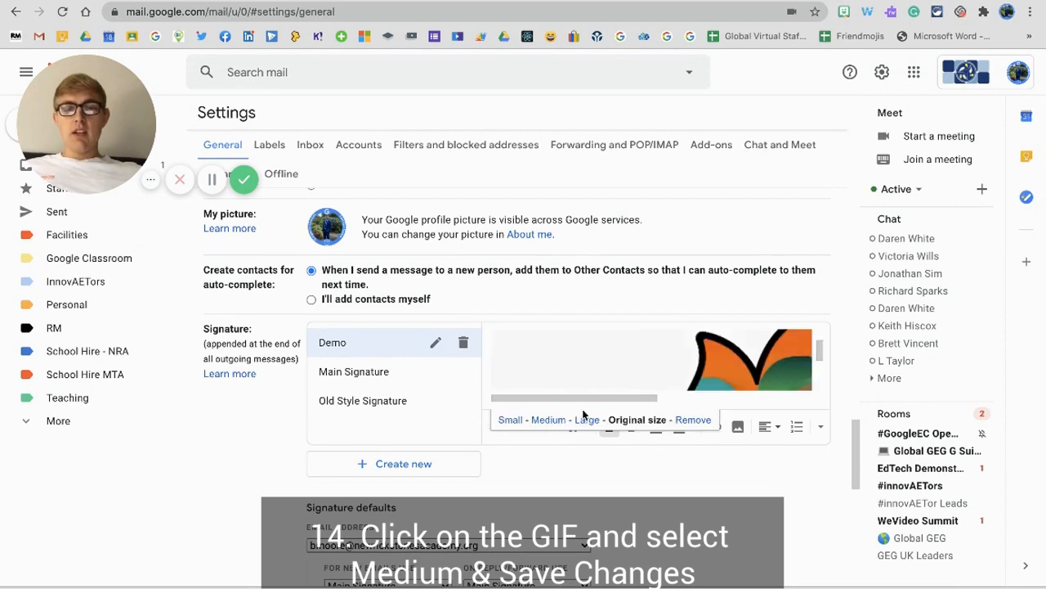
{"action": "left_click", "coordinate": [549, 419]}
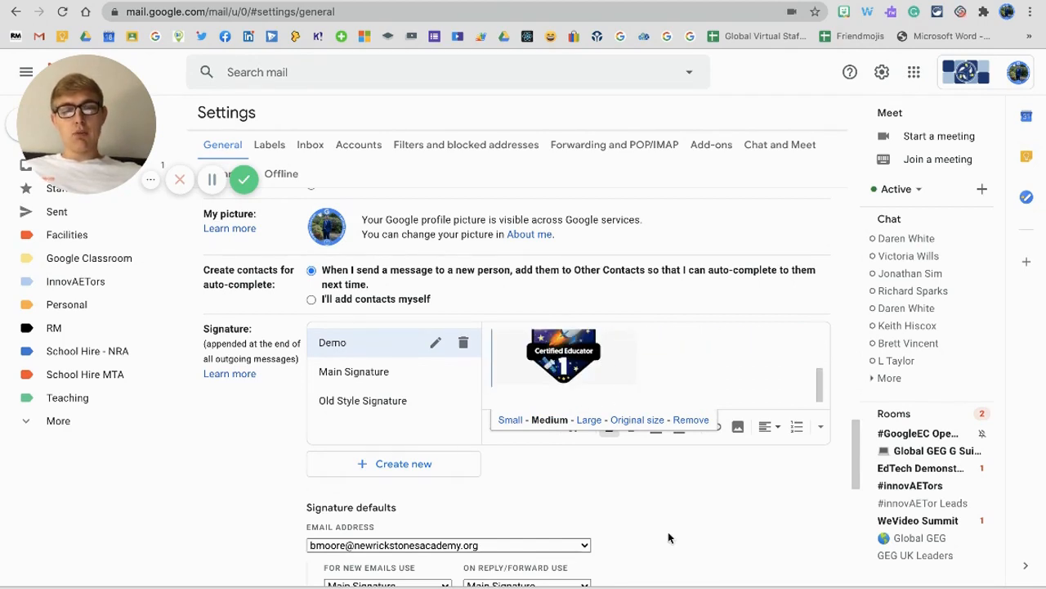
{"action": "scroll", "scroll_direction": "down", "scroll_amount": 3}
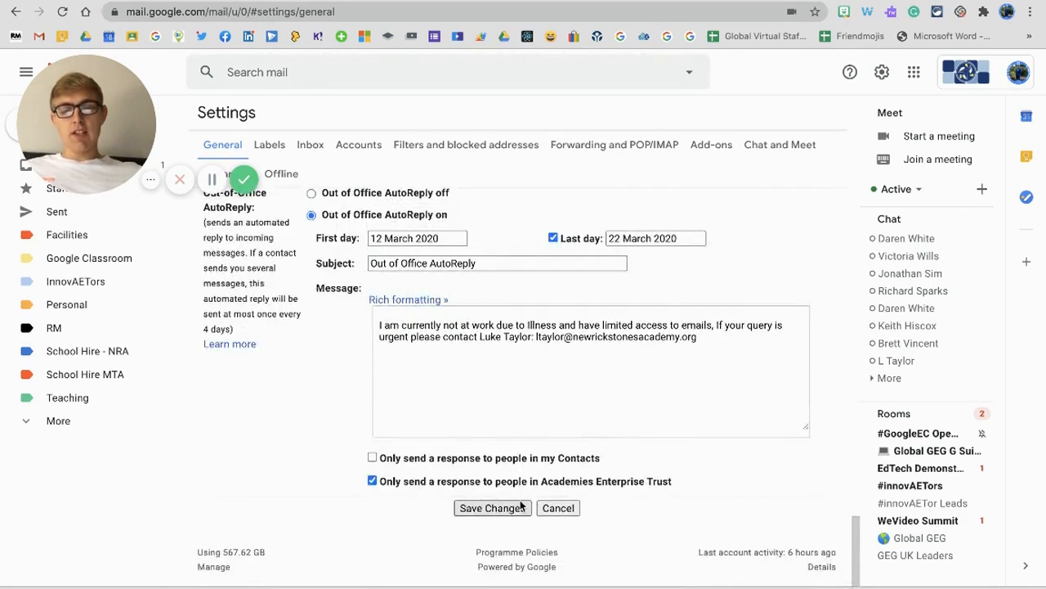
Save the Gmail signature changes and compose a new message showing the signature.
{"action": "left_click", "coordinate": [494, 507]}
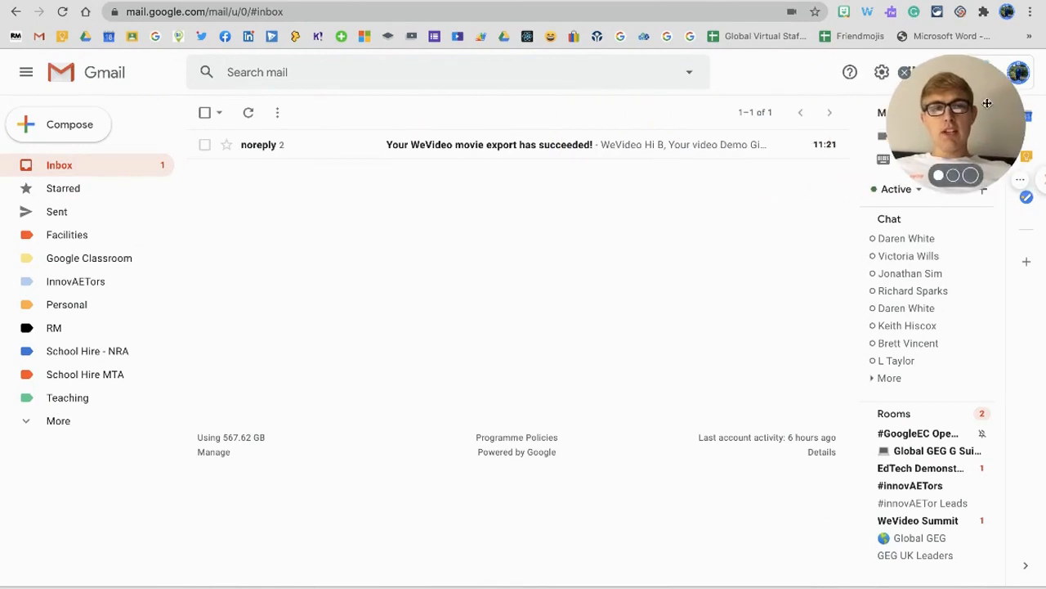
{"action": "left_click", "coordinate": [69, 124]}
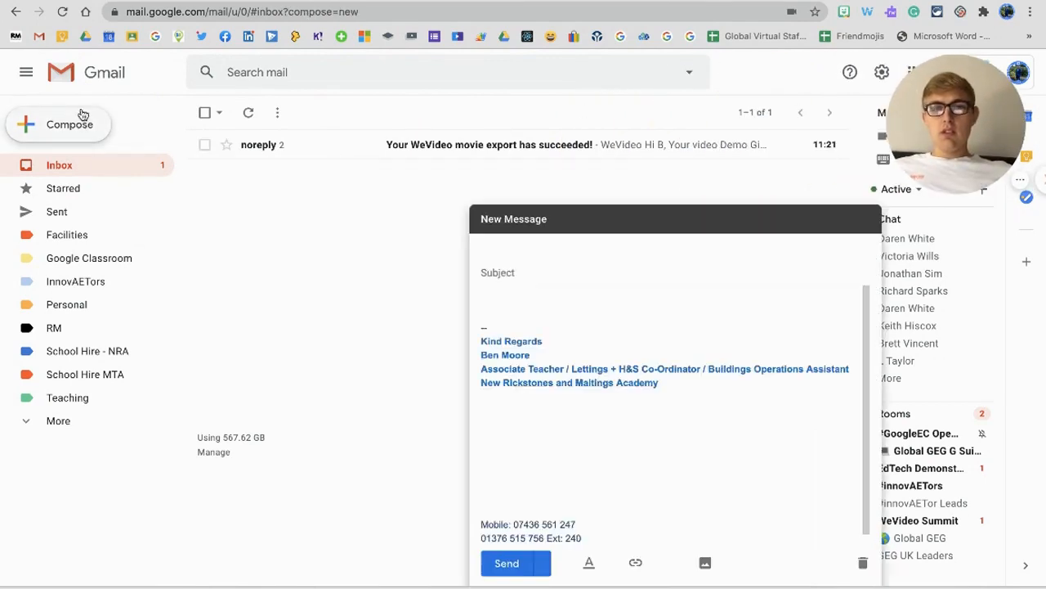